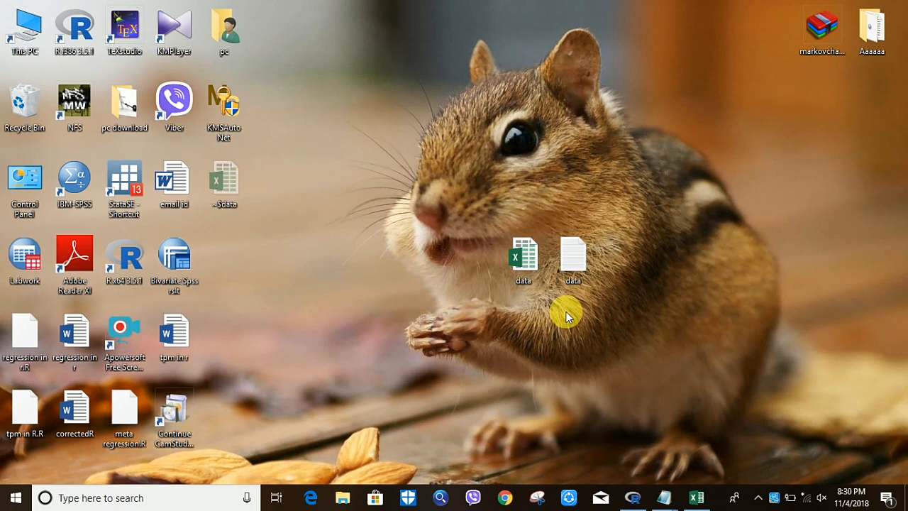
{"action": "mouse_move", "coordinate": [546, 296]}
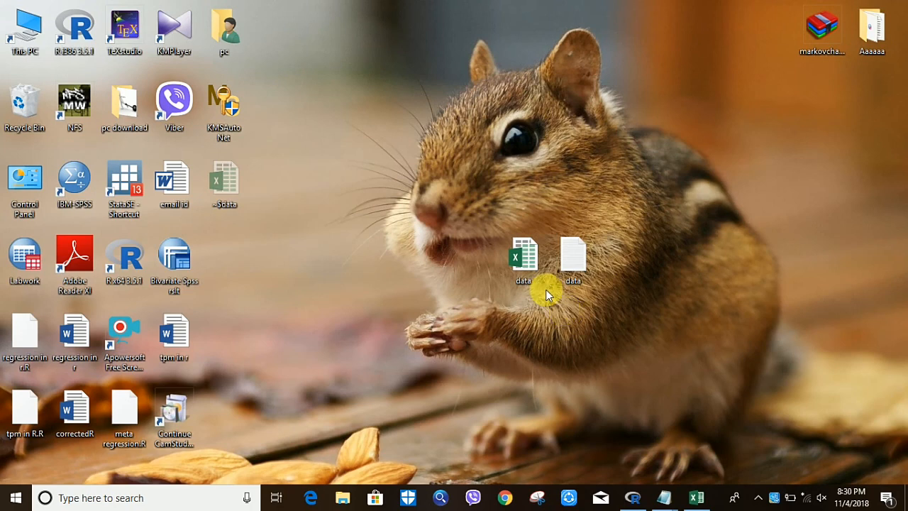
- Open the data workbook from the desktop in Excel, showing Weight(kg), Height(feet) and Age
{"action": "left_click", "coordinate": [523, 256]}
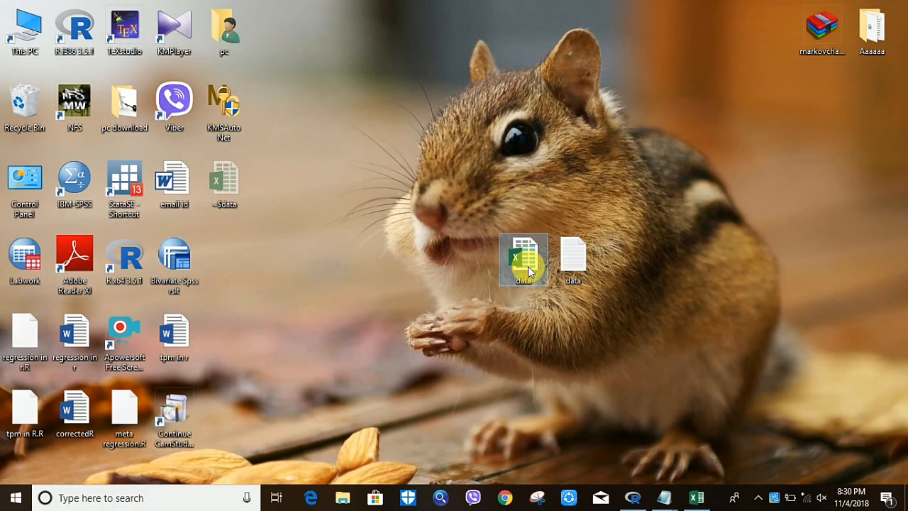
{"action": "double_click", "coordinate": [522, 258]}
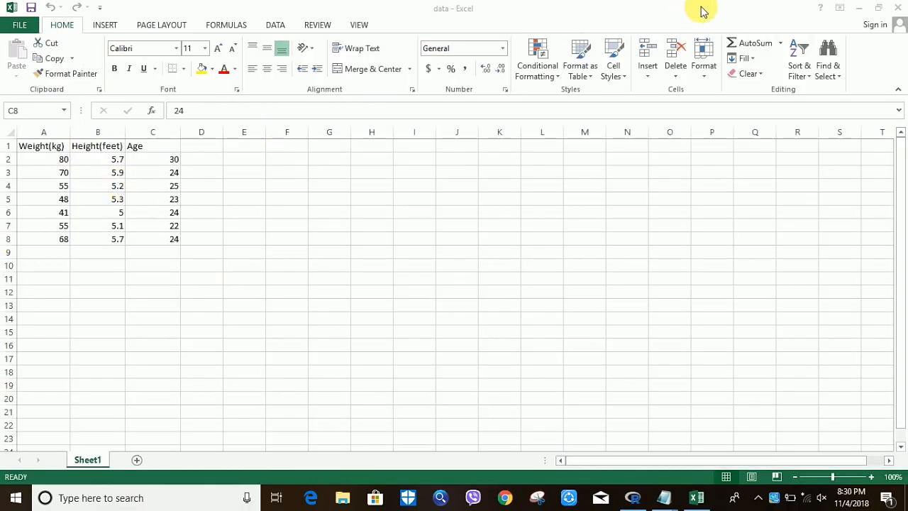
{"action": "left_click", "coordinate": [860, 8]}
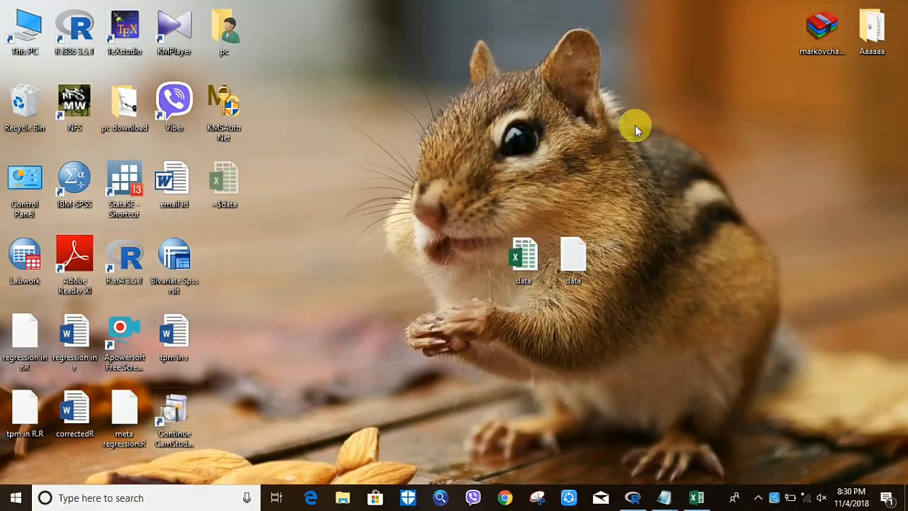
{"action": "double_click", "coordinate": [573, 255]}
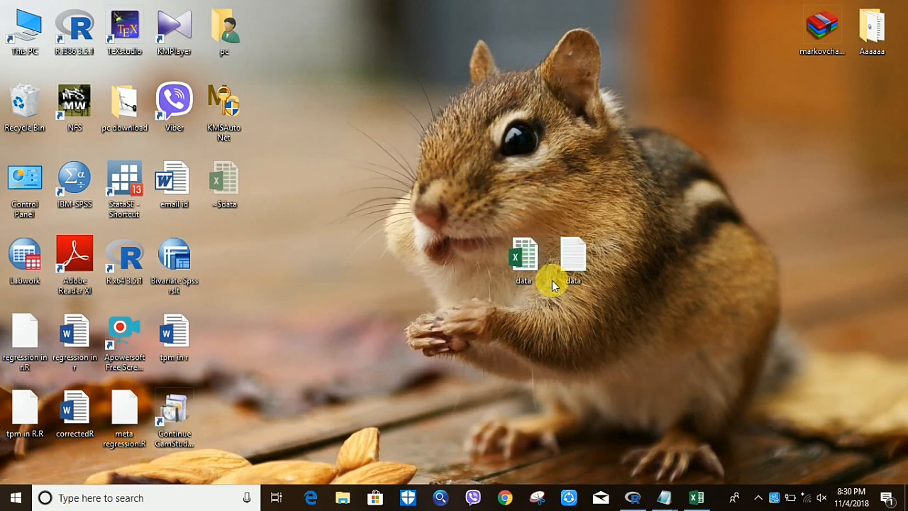
{"action": "double_click", "coordinate": [522, 253]}
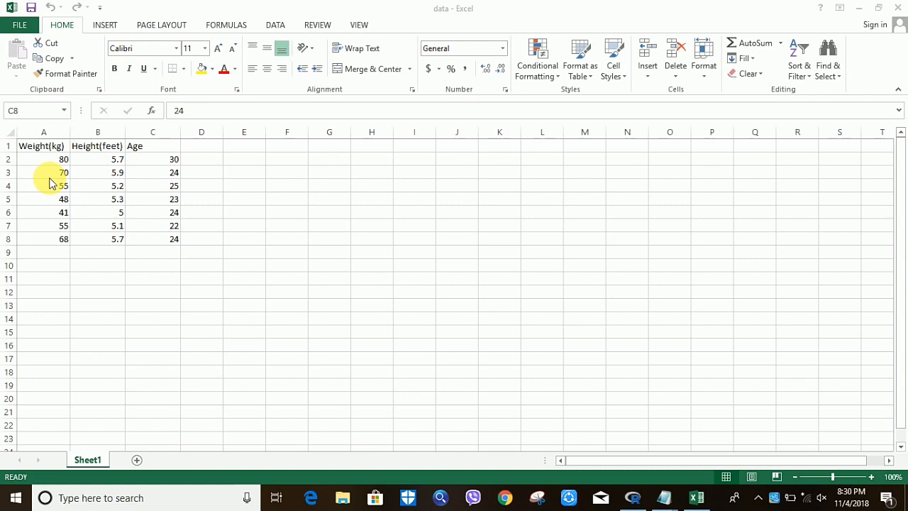
{"action": "mouse_move", "coordinate": [19, 25]}
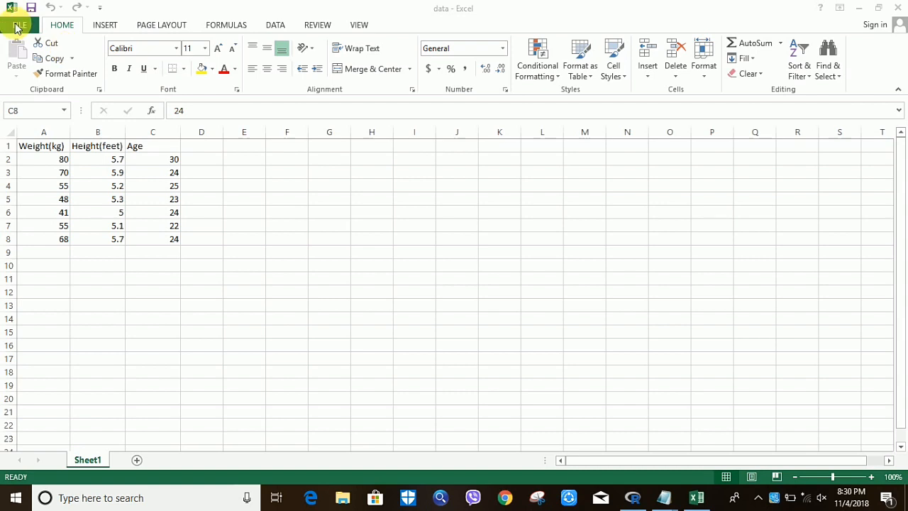
- Start Save As for the data workbook, choosing Computer as the location
{"action": "left_click", "coordinate": [153, 239]}
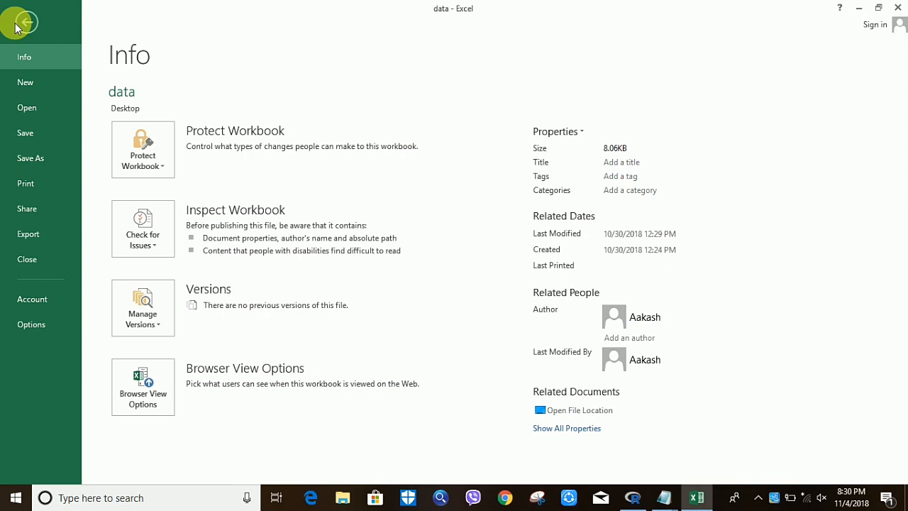
{"action": "mouse_move", "coordinate": [51, 108]}
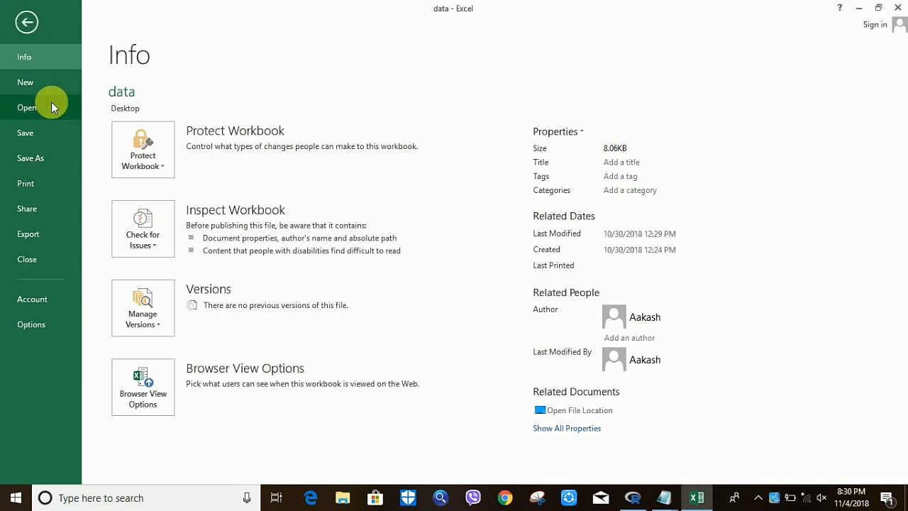
{"action": "left_click", "coordinate": [31, 157]}
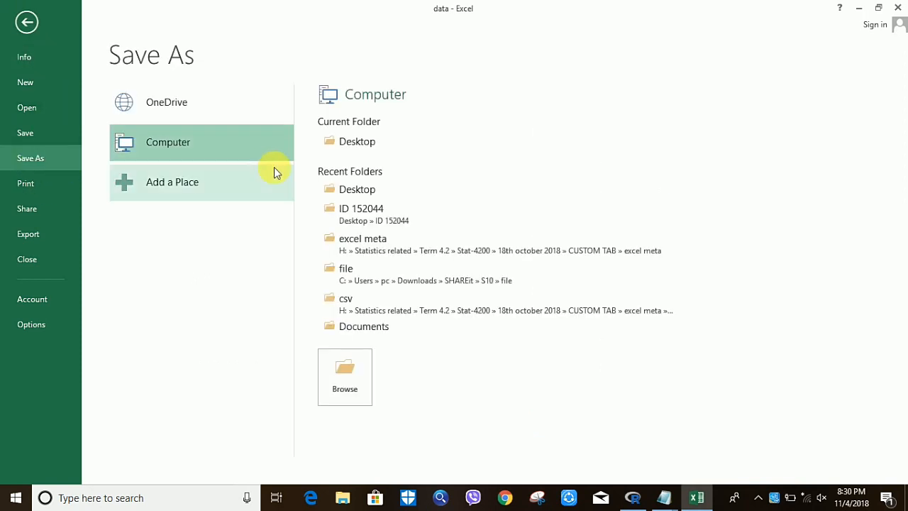
{"action": "mouse_move", "coordinate": [241, 165]}
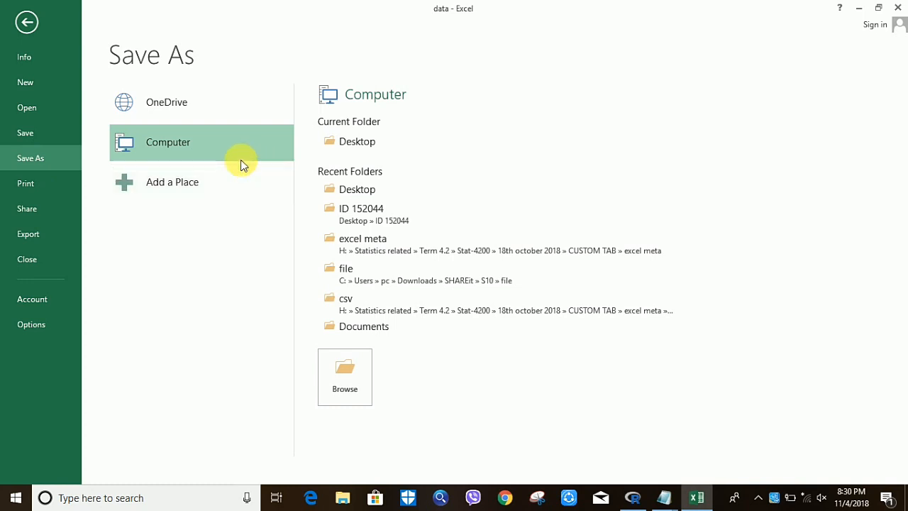
{"action": "left_click", "coordinate": [345, 378]}
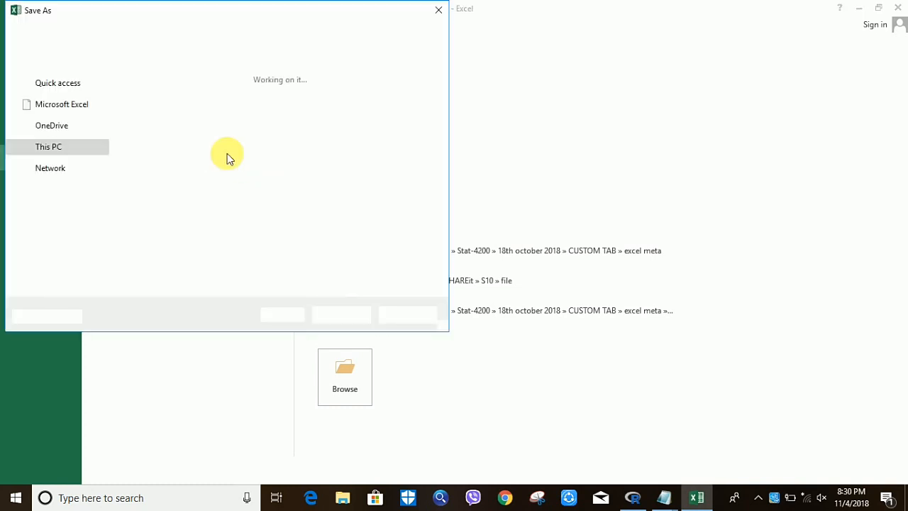
- Save the workbook to the Desktop as 'data csv' in CSV (Comma delimited) format, keeping the format
{"action": "left_click", "coordinate": [345, 376]}
{"action": "type", "text": "data"}
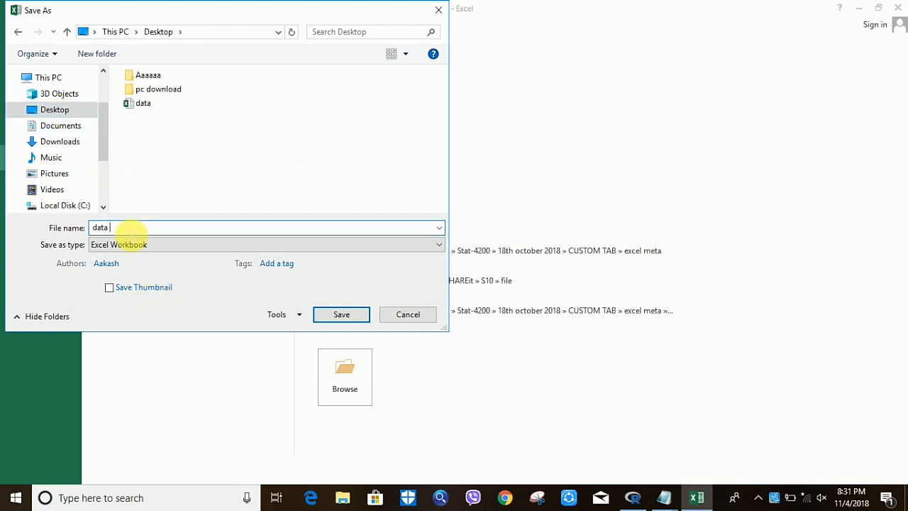
{"action": "type", "text": "csv"}
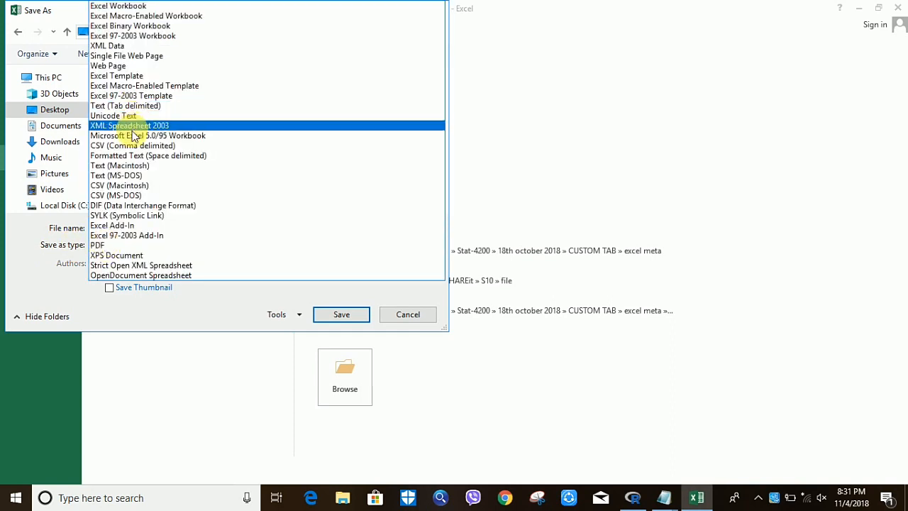
{"action": "left_click", "coordinate": [133, 144]}
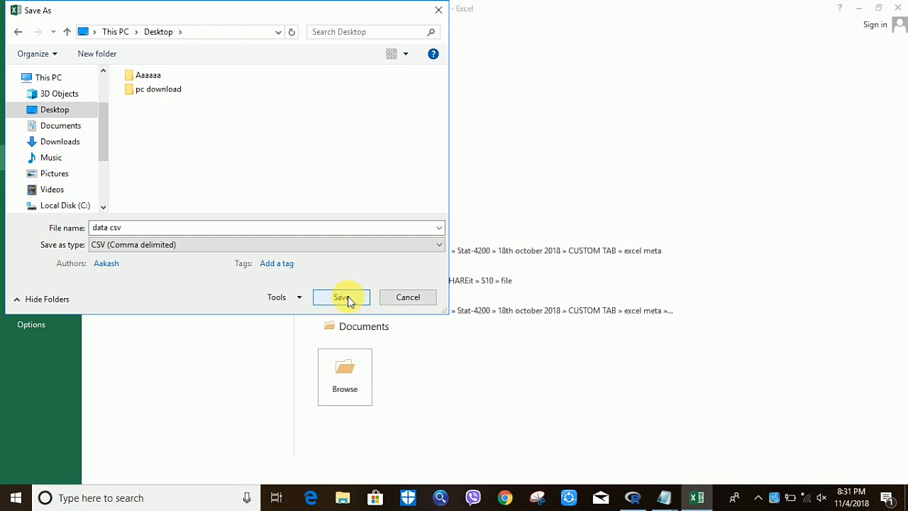
{"action": "left_click", "coordinate": [341, 297]}
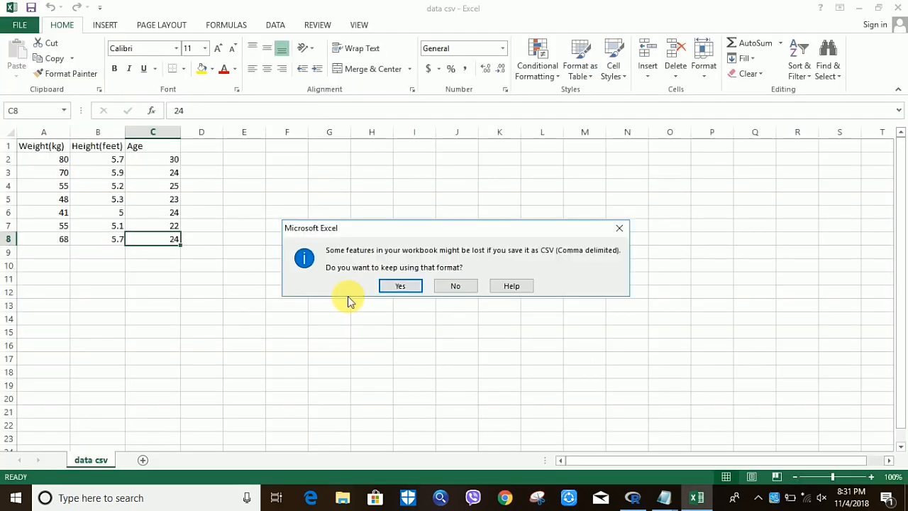
{"action": "mouse_move", "coordinate": [401, 285]}
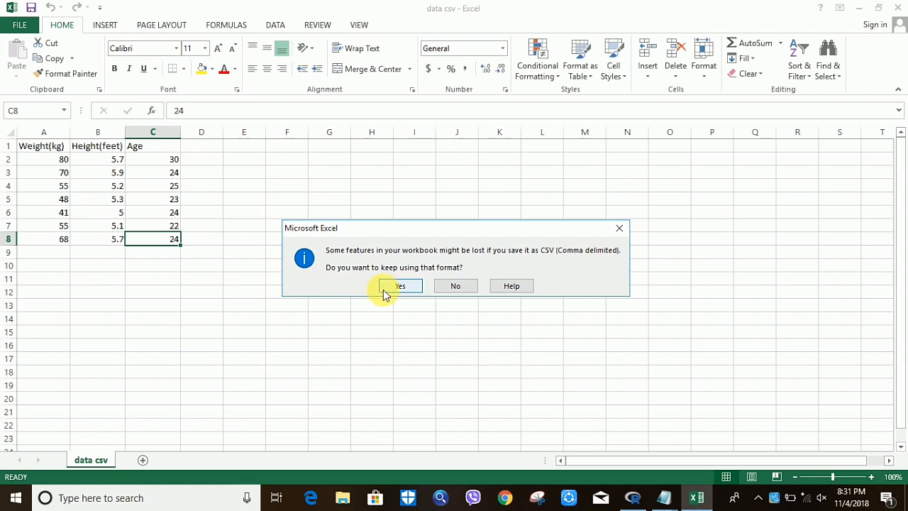
{"action": "left_click", "coordinate": [399, 285]}
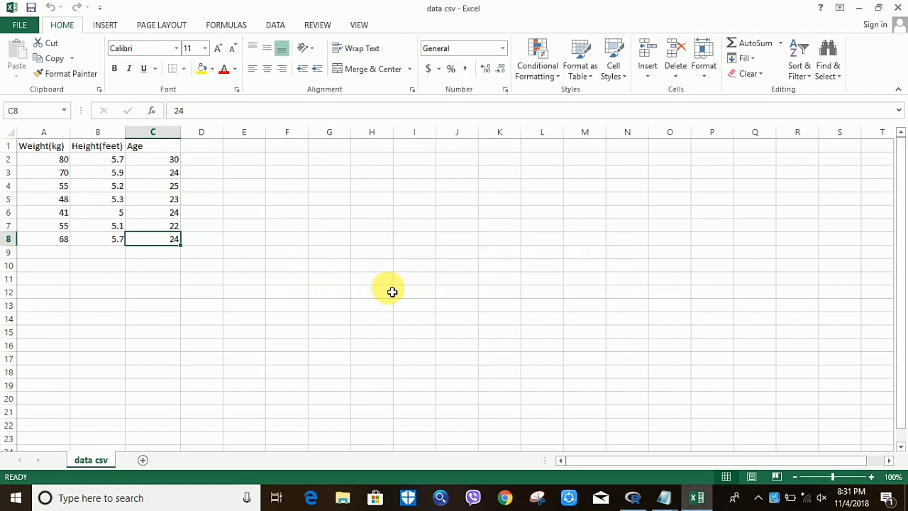
{"action": "mouse_move", "coordinate": [840, 7]}
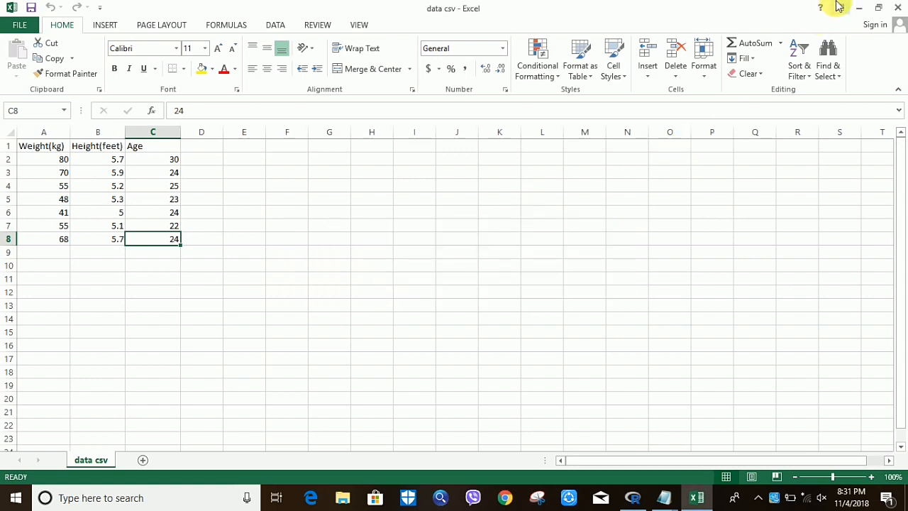
{"action": "mouse_move", "coordinate": [580, 57]}
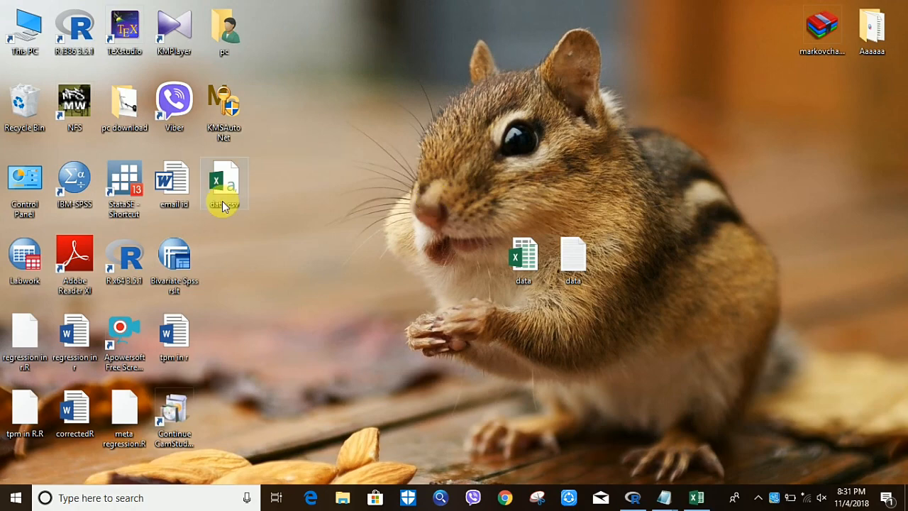
- Move data csv beside the other data files and dismiss the reopen prompt
{"action": "left_click_drag", "start_coordinate": [224, 185], "coordinate": [375, 259]}
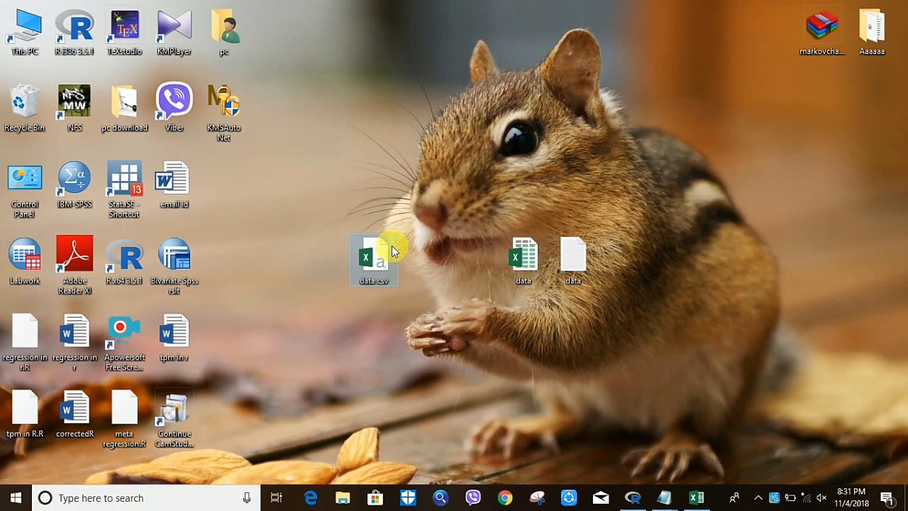
{"action": "double_click", "coordinate": [375, 255]}
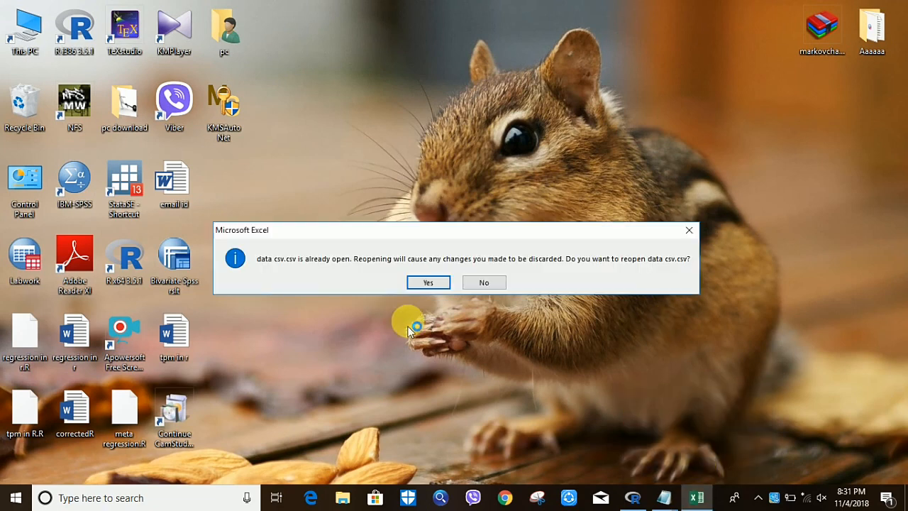
{"action": "left_click", "coordinate": [483, 281]}
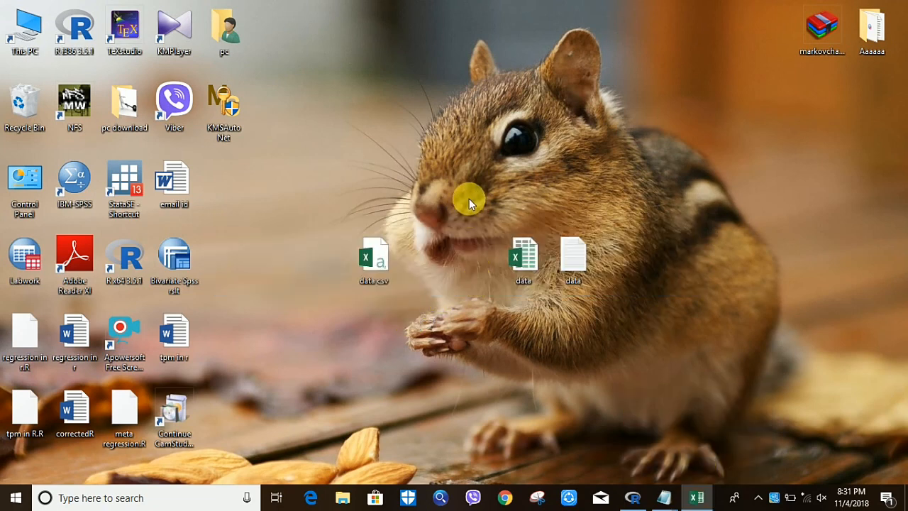
{"action": "mouse_move", "coordinate": [670, 433]}
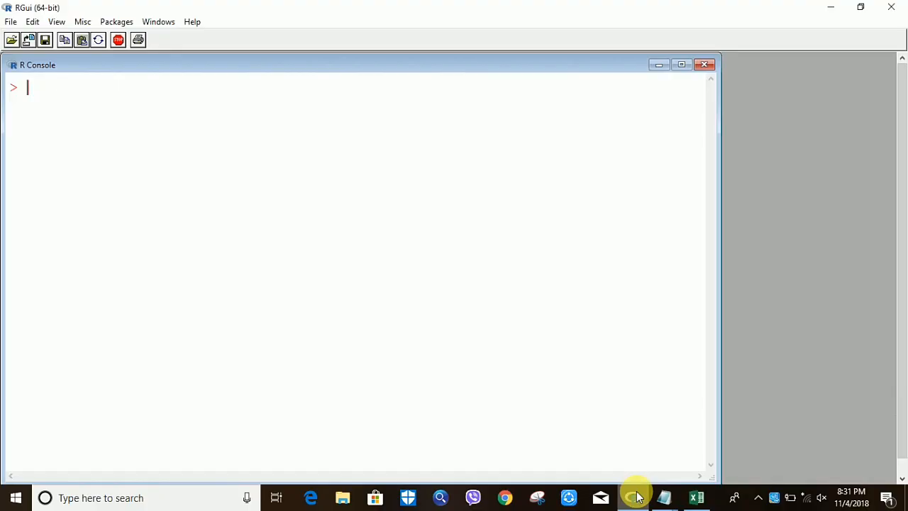
{"action": "mouse_move", "coordinate": [218, 269]}
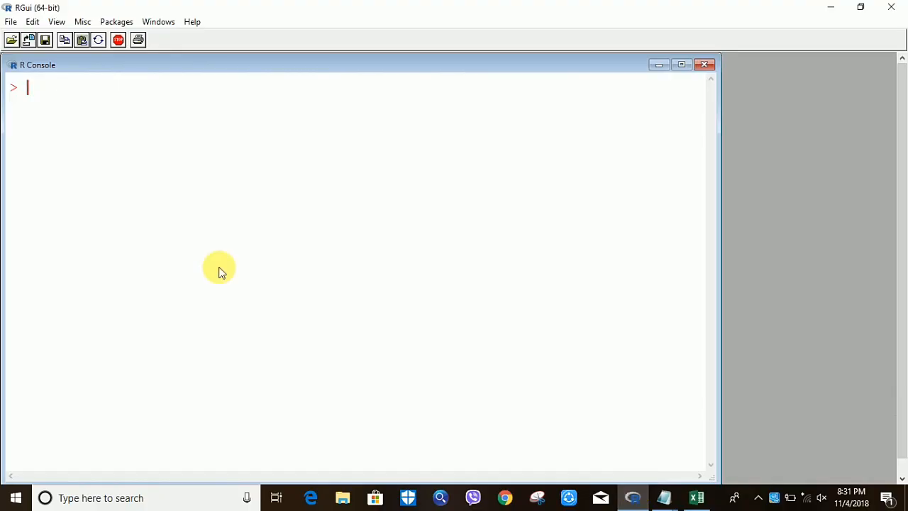
{"action": "mouse_move", "coordinate": [9, 108]}
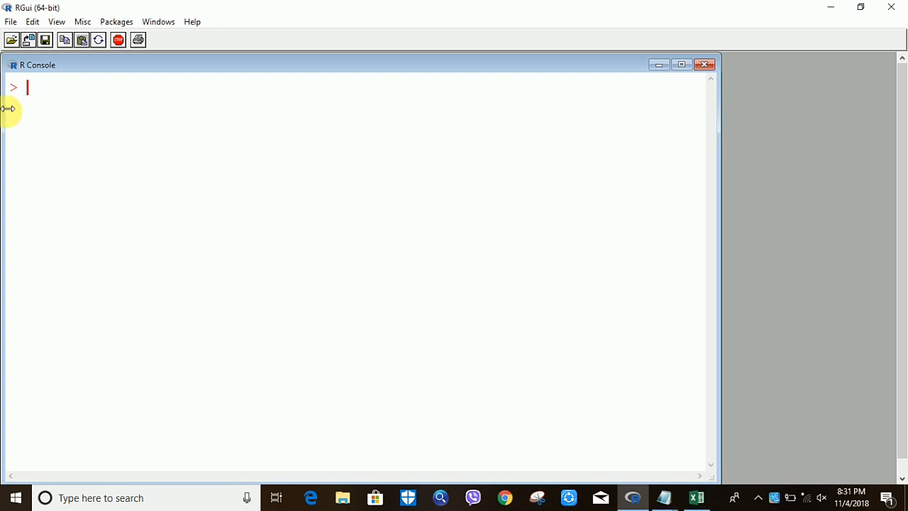
{"action": "mouse_move", "coordinate": [84, 142]}
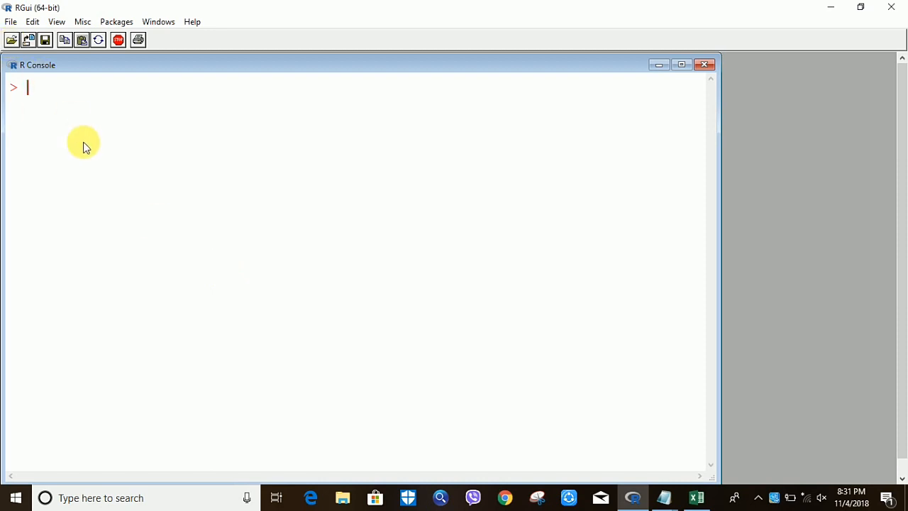
{"action": "mouse_move", "coordinate": [11, 21]}
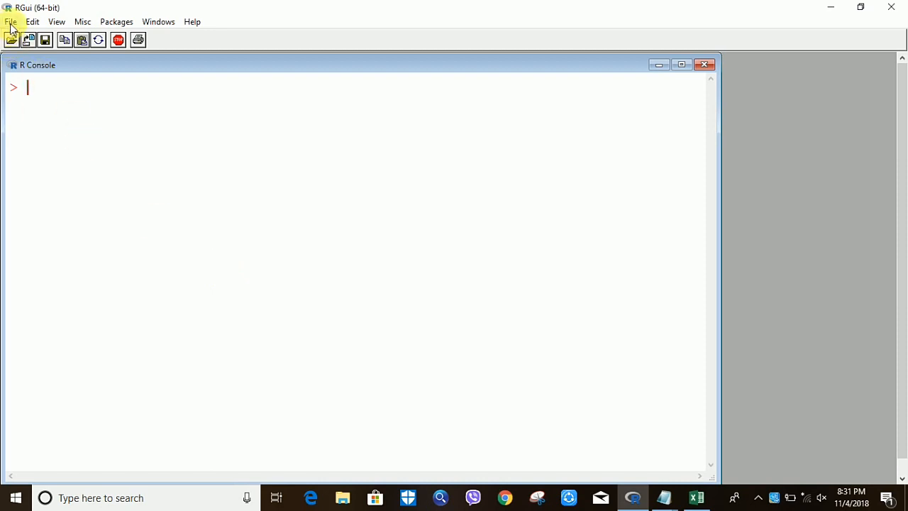
- Change R's working directory to the Desktop folder via File > Change dir
{"action": "left_click", "coordinate": [11, 21]}
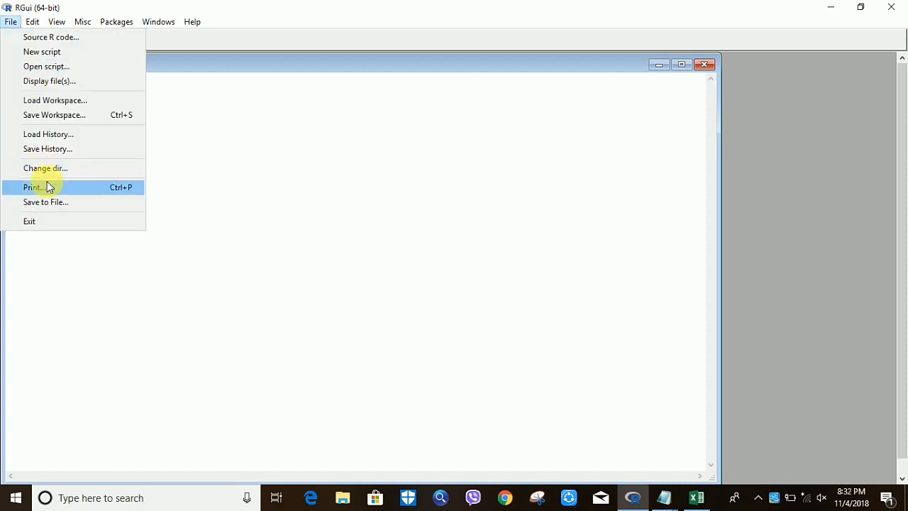
{"action": "mouse_move", "coordinate": [54, 167]}
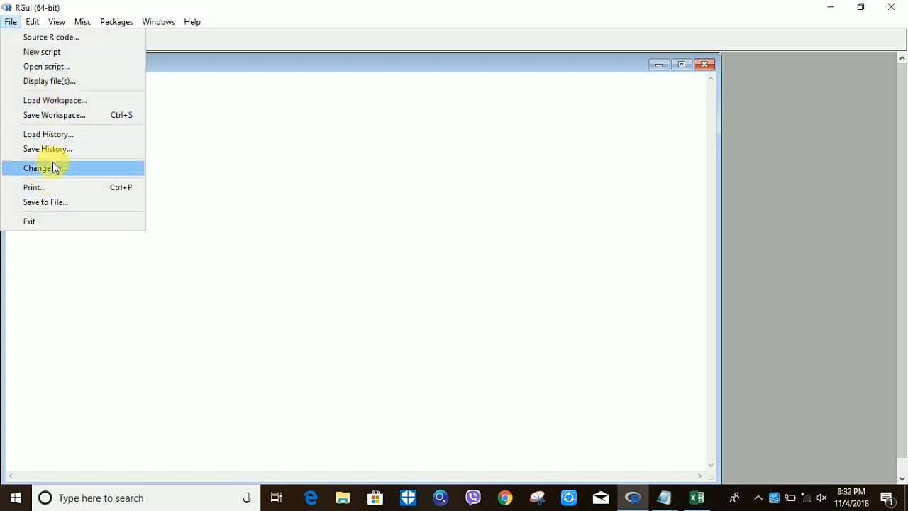
{"action": "mouse_move", "coordinate": [96, 167]}
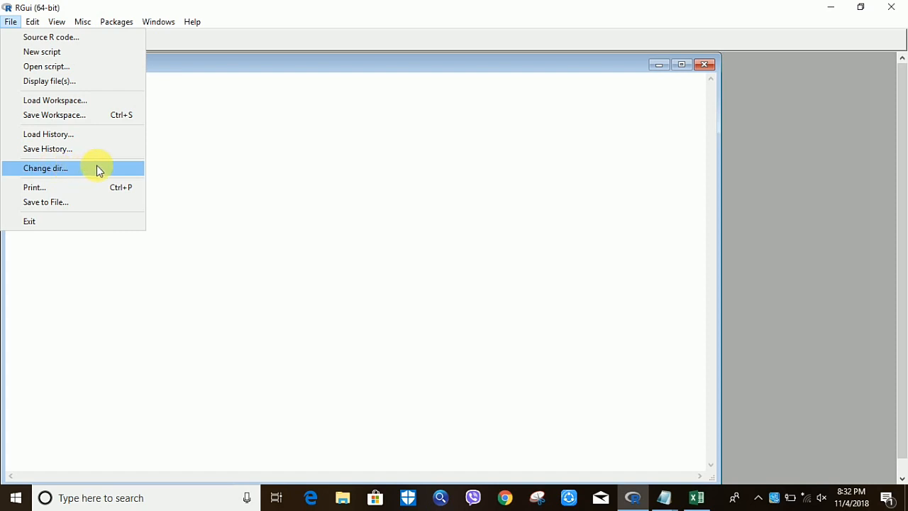
{"action": "left_click", "coordinate": [46, 167]}
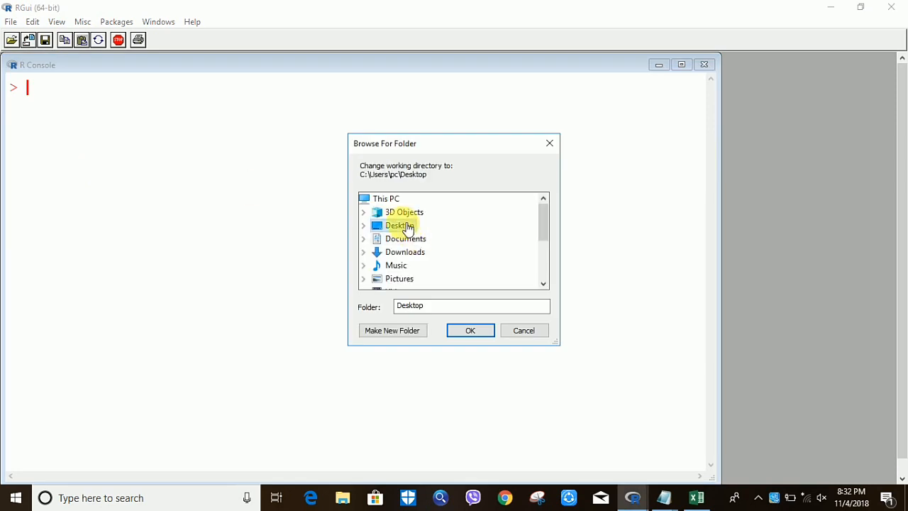
{"action": "left_click", "coordinate": [363, 226]}
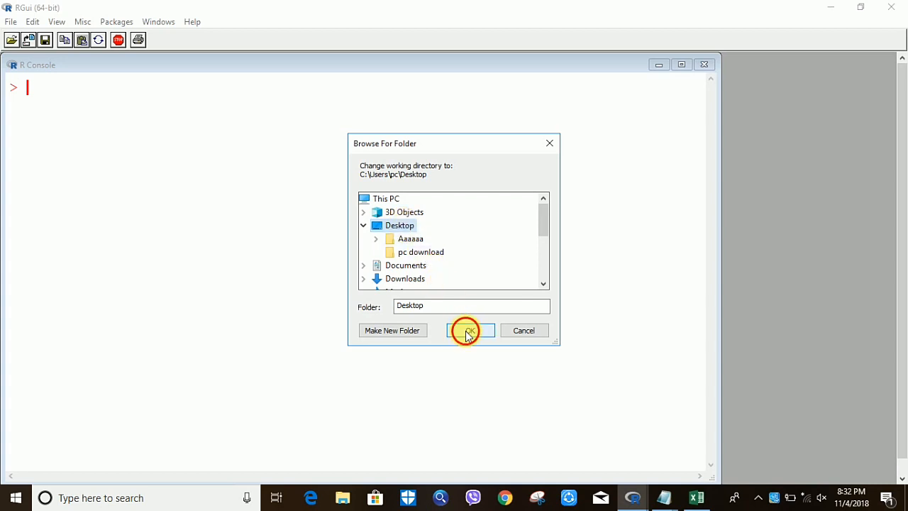
{"action": "left_click", "coordinate": [468, 329]}
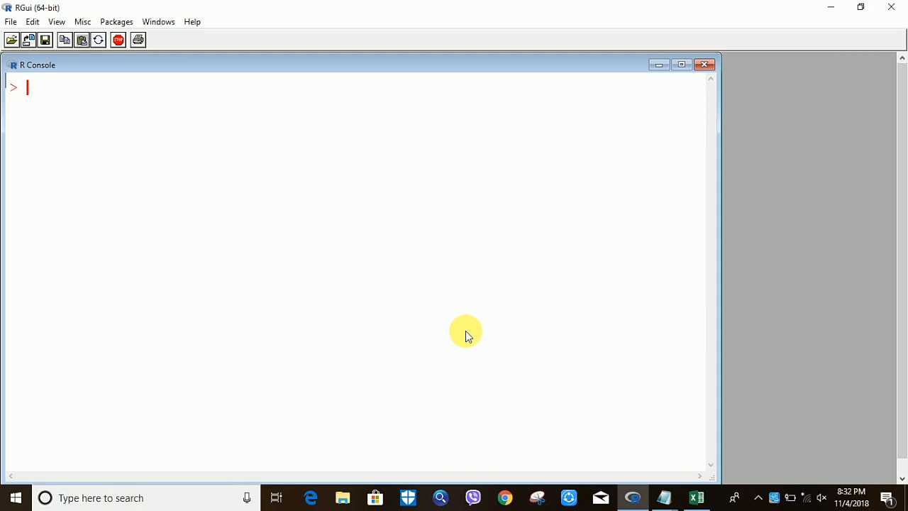
- Run d=read.csv("data csv.csv") to load the file into d, then minimize R
{"action": "type", "text": "d=r"}
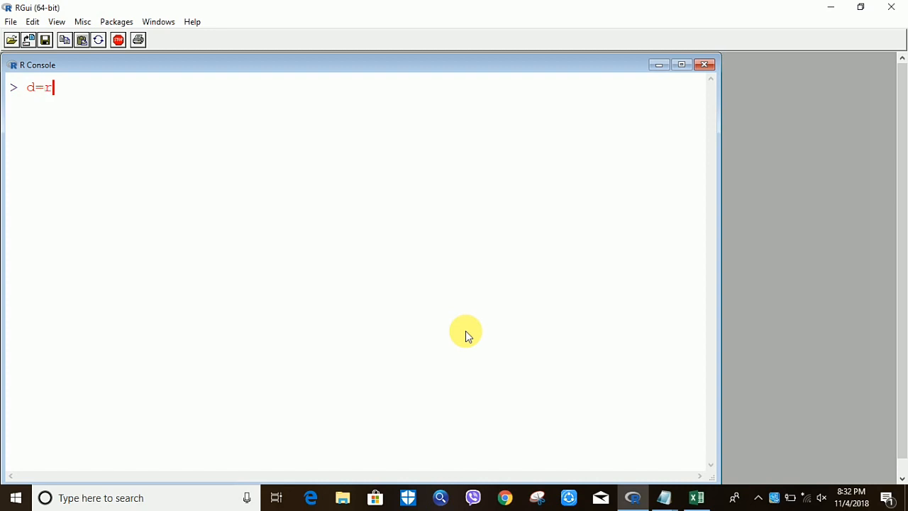
{"action": "type", "text": "ead.c"}
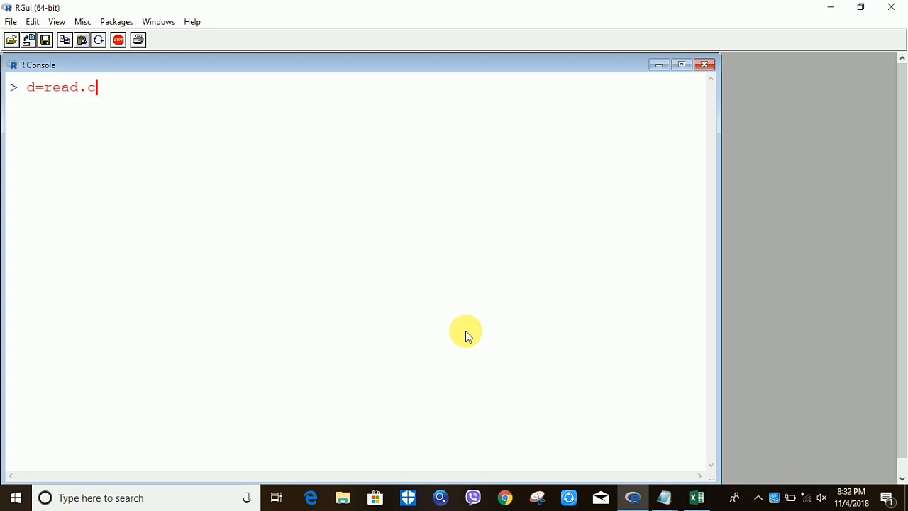
{"action": "type", "text": "sv("}
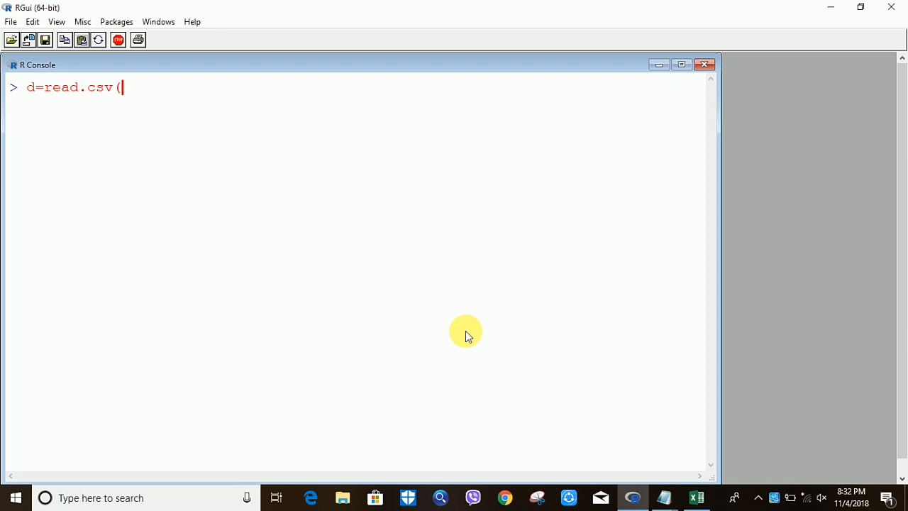
{"action": "type", "text": "\"dat"}
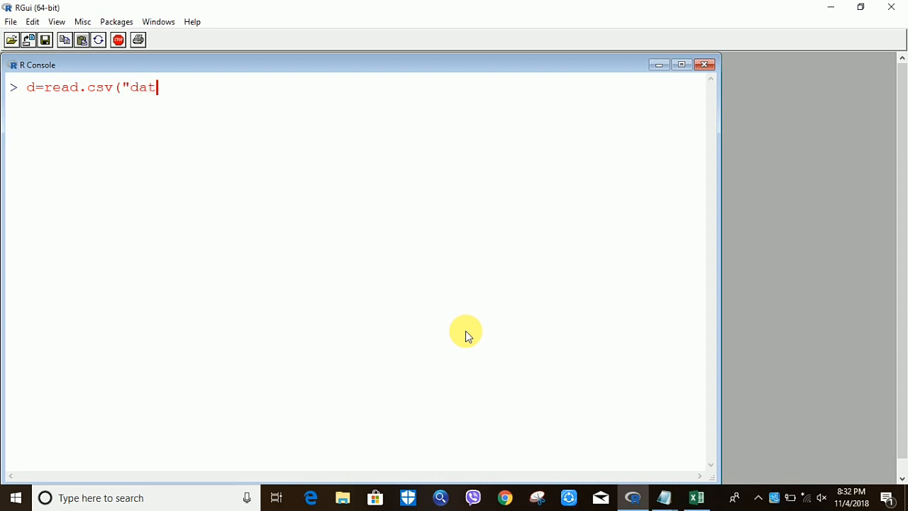
{"action": "type", "text": "a.cs"}
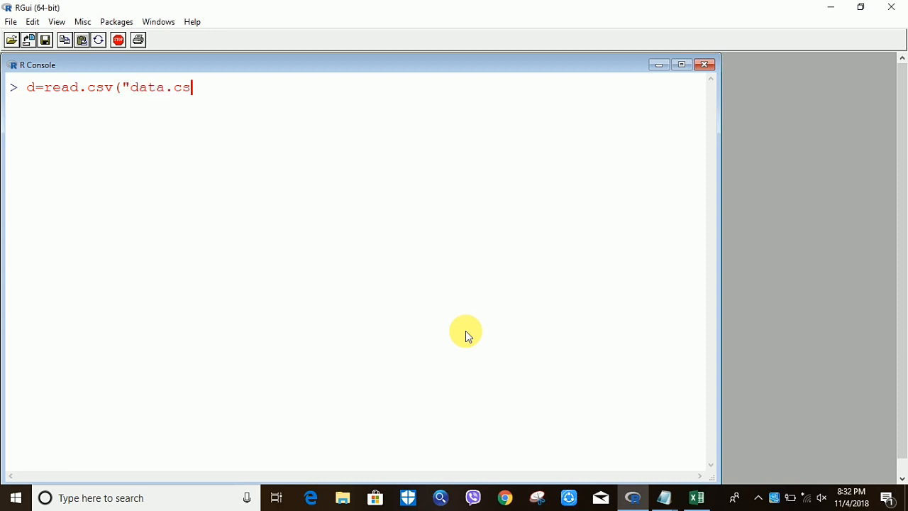
{"action": "type", "text": "v"}
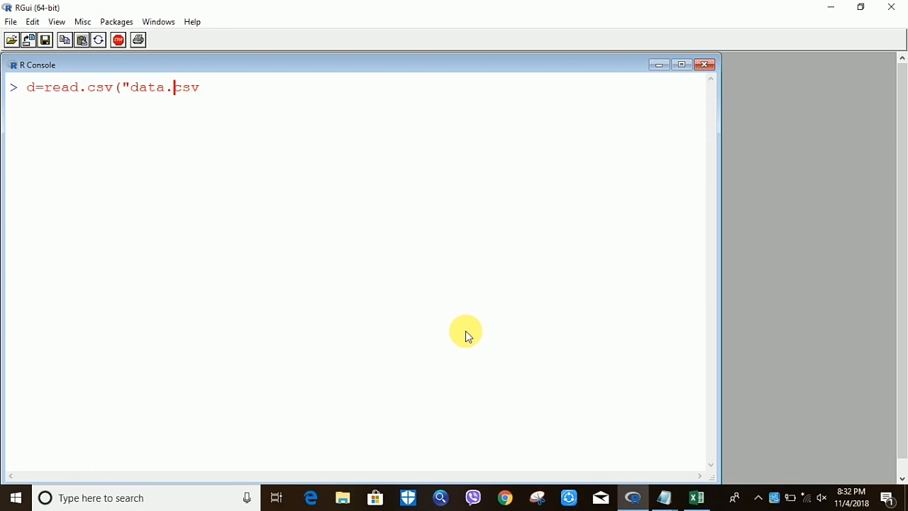
{"action": "type", "text": "csv"}
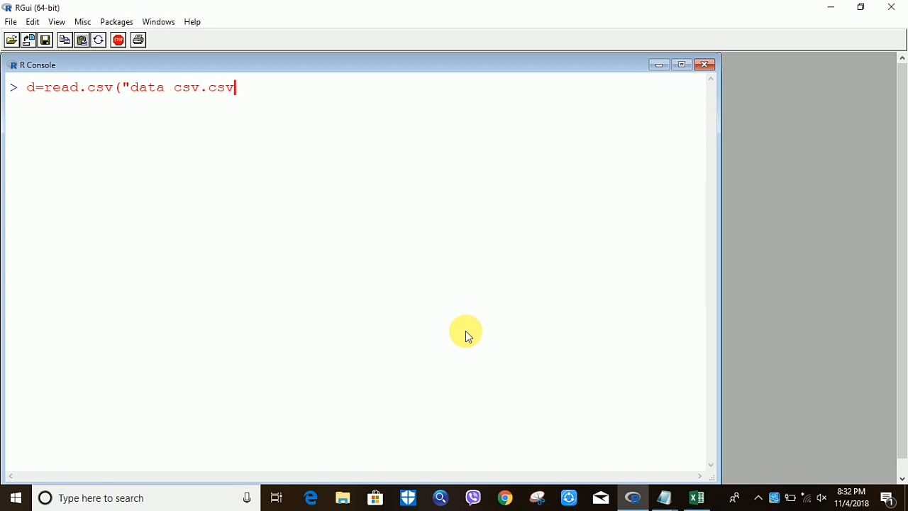
{"action": "type", "text": "\")"}
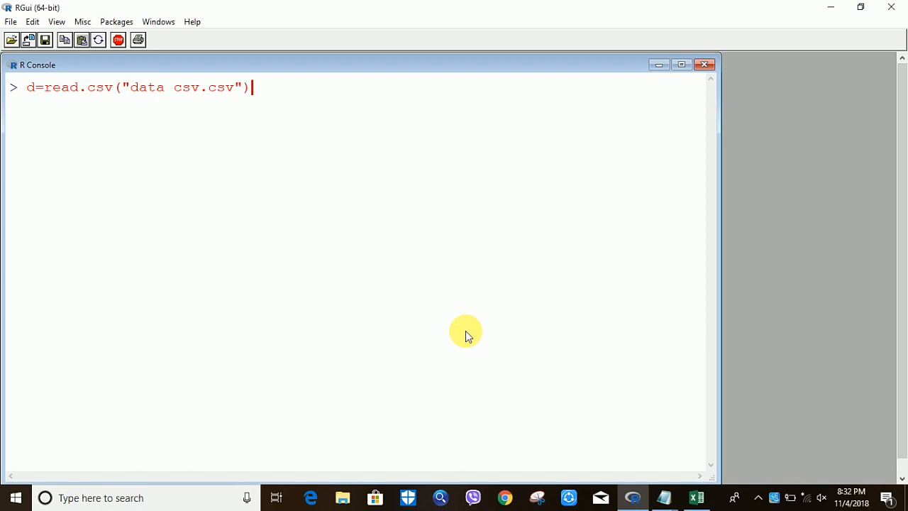
{"action": "key", "text": "Return"}
{"action": "type", "text": "d"}
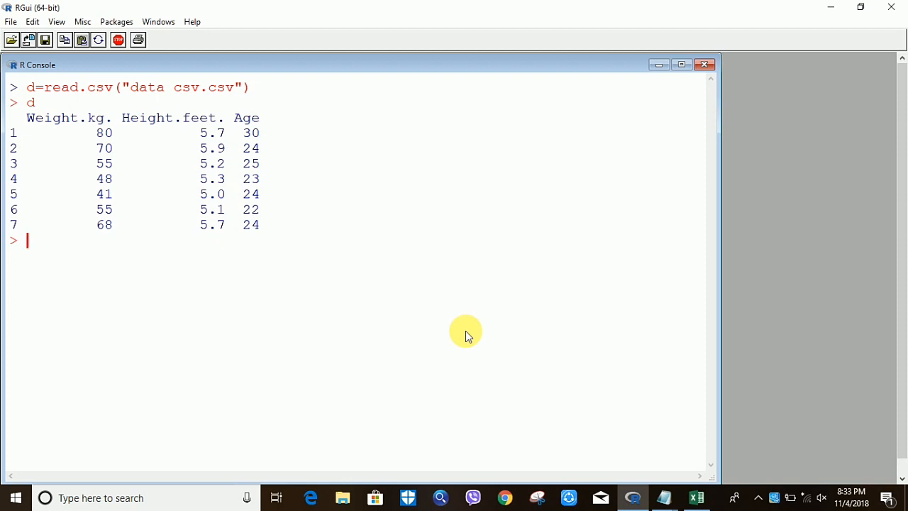
{"action": "mouse_move", "coordinate": [334, 199]}
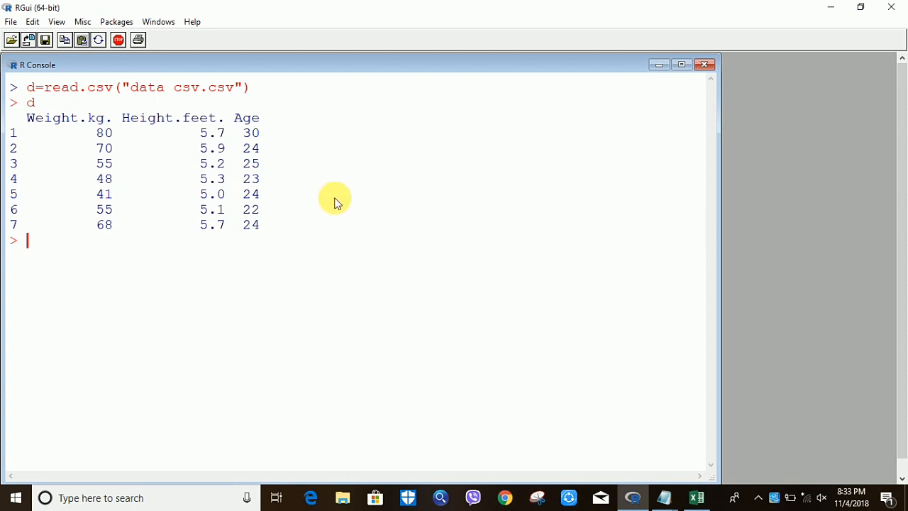
{"action": "mouse_move", "coordinate": [832, 7]}
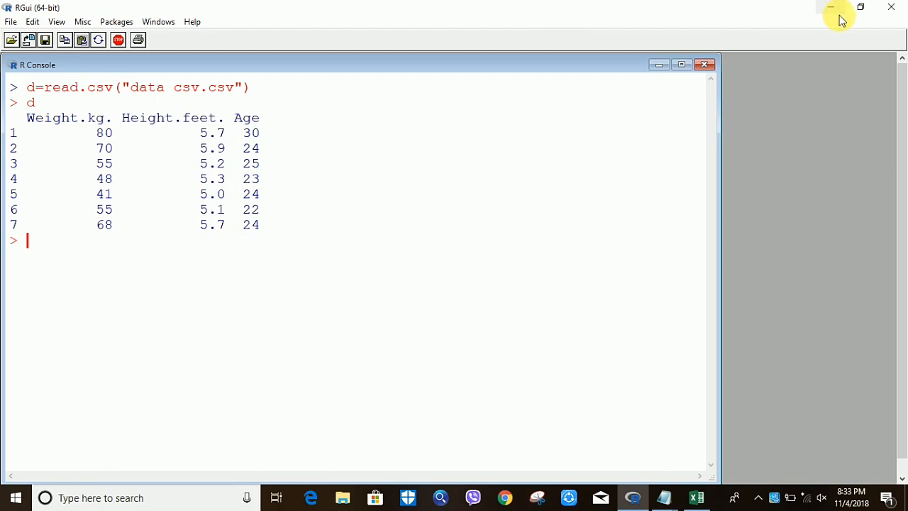
{"action": "left_click", "coordinate": [832, 7]}
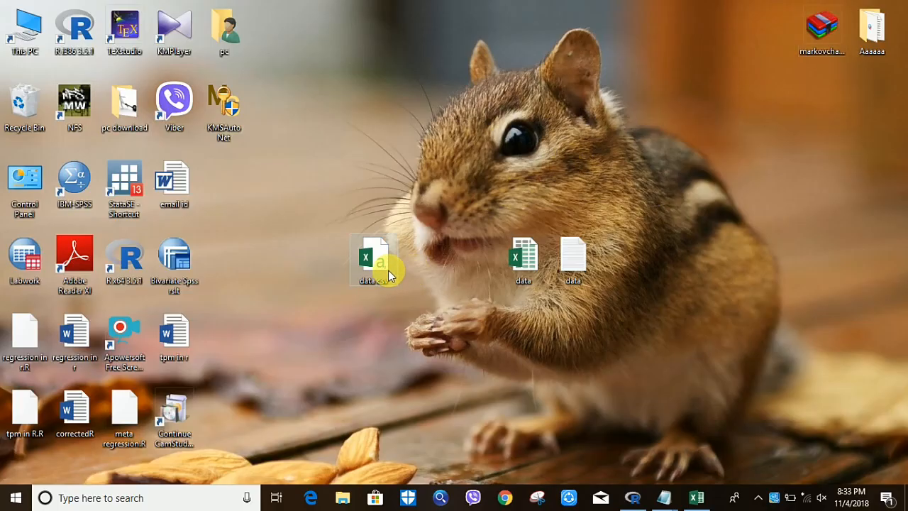
- View the data csv file's properties and select its location path C:\Users\pc\Desktop
{"action": "right_click", "coordinate": [369, 258]}
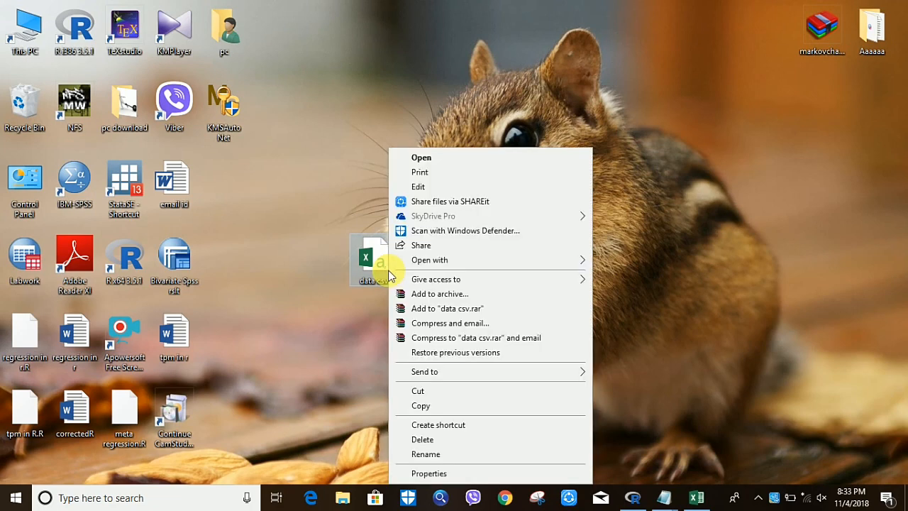
{"action": "left_click", "coordinate": [428, 474]}
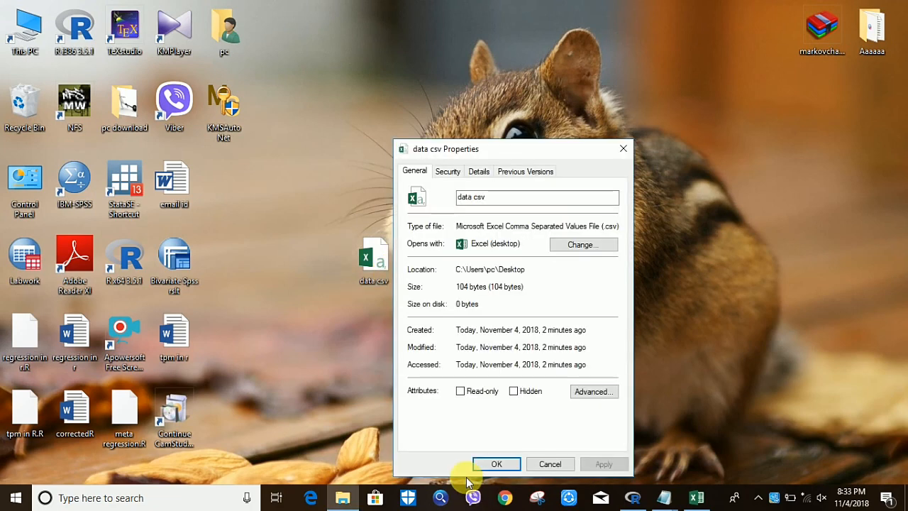
{"action": "mouse_move", "coordinate": [528, 278]}
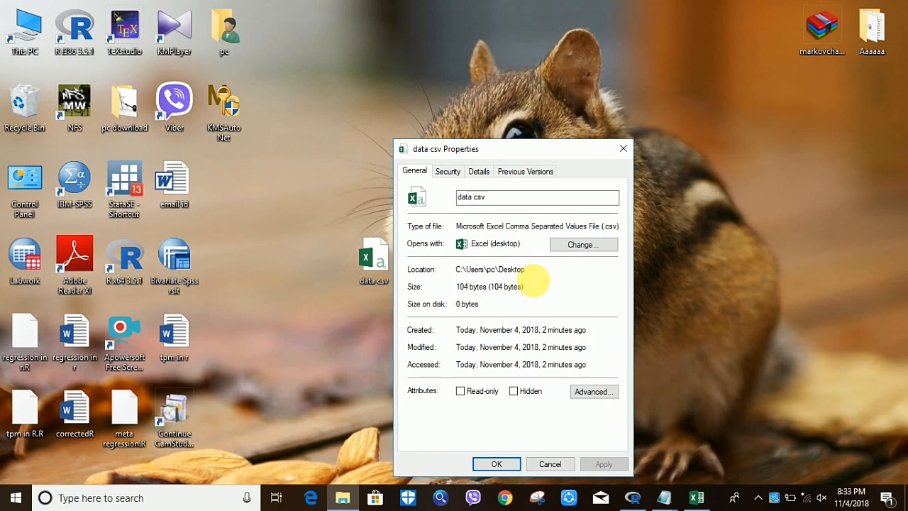
{"action": "left_click", "coordinate": [490, 269]}
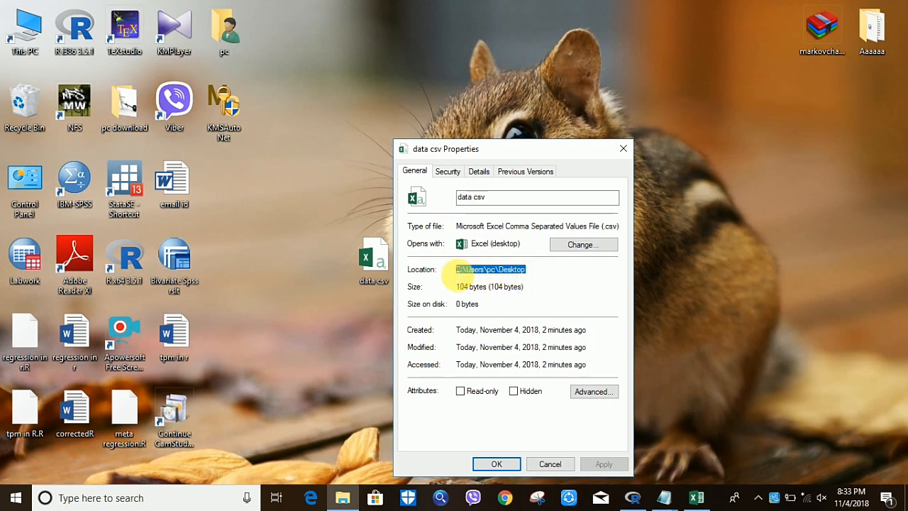
{"action": "right_click", "coordinate": [489, 270]}
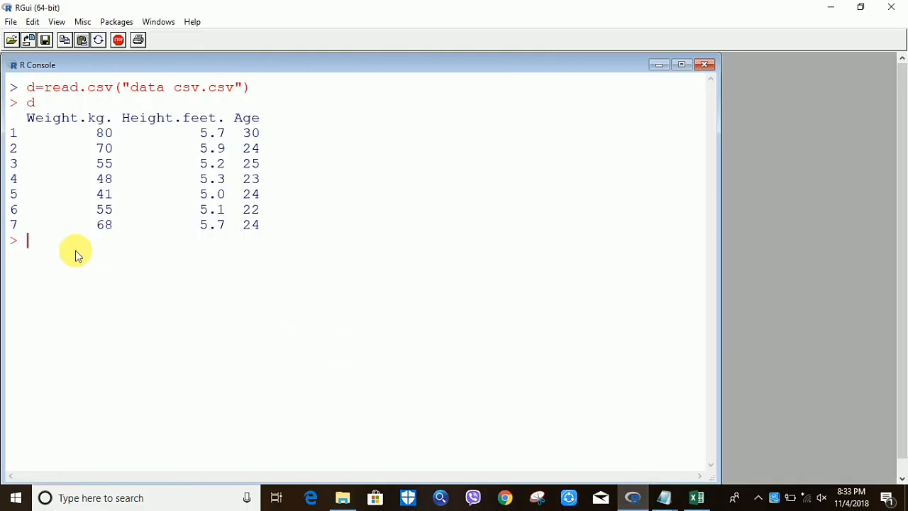
- Read the CSV into dt with file="C:/Users/pc/Desktop/data csv.csv" as the full path
{"action": "type", "text": "d"}
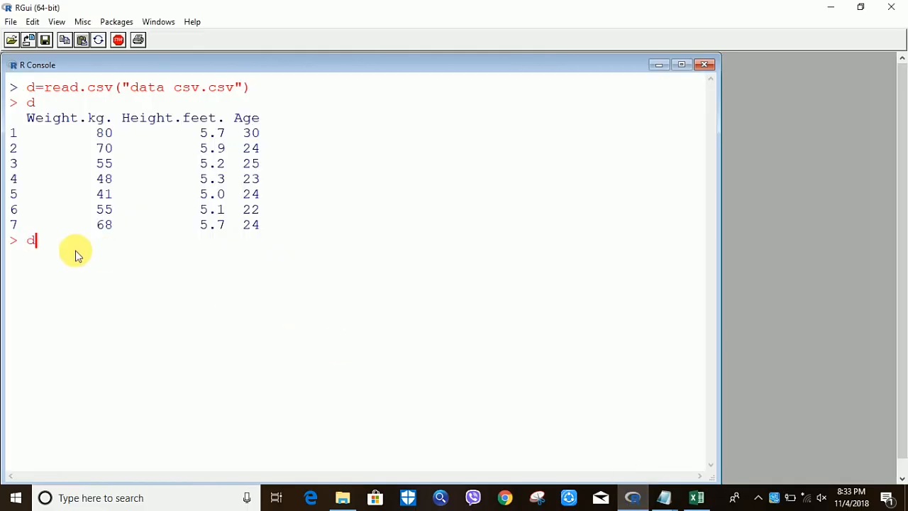
{"action": "key", "text": "Up"}
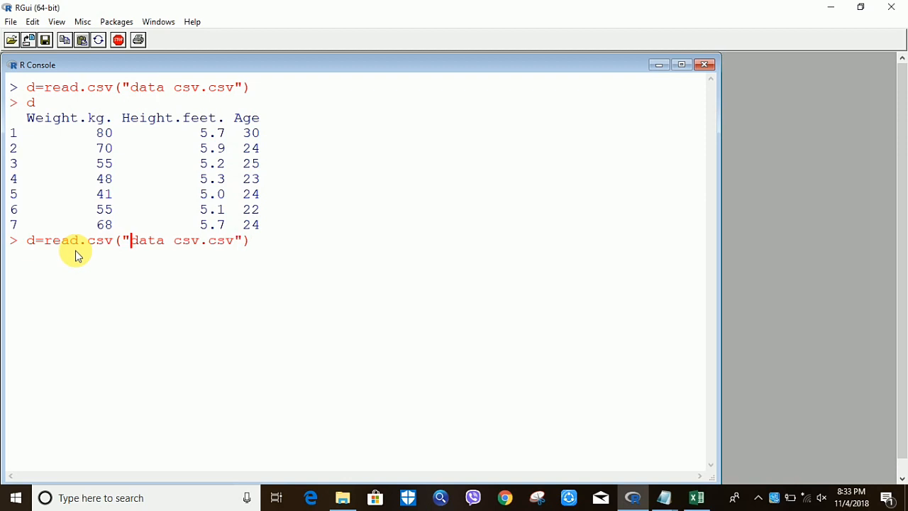
{"action": "type", "text": "fil"}
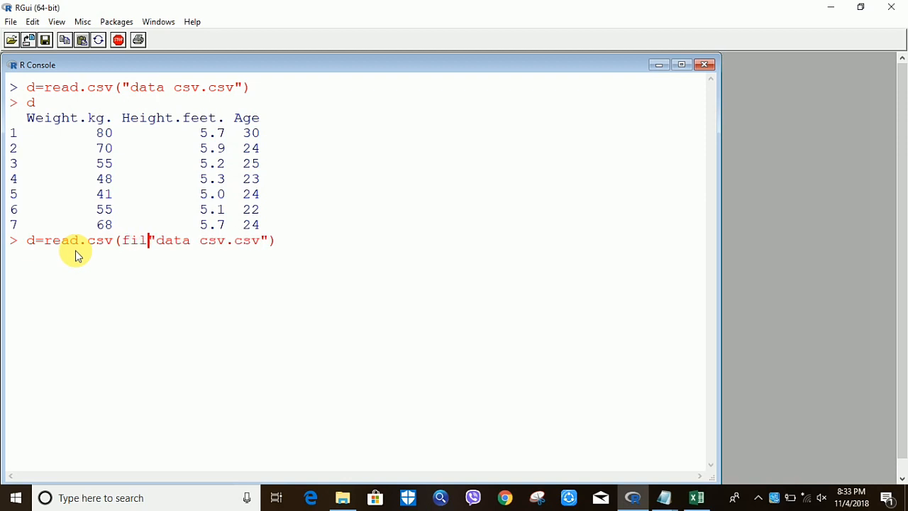
{"action": "type", "text": "e=\""}
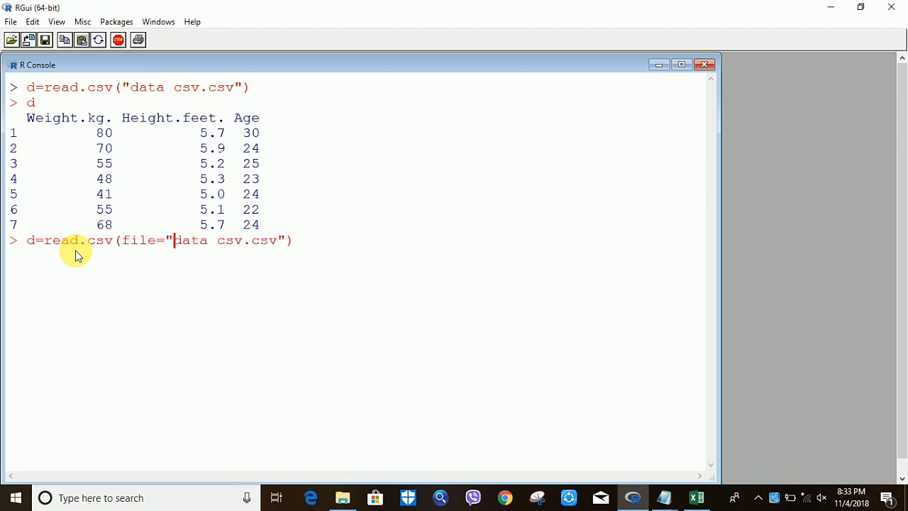
{"action": "type", "text": "C:\\Users\\pc\\Desktop"}
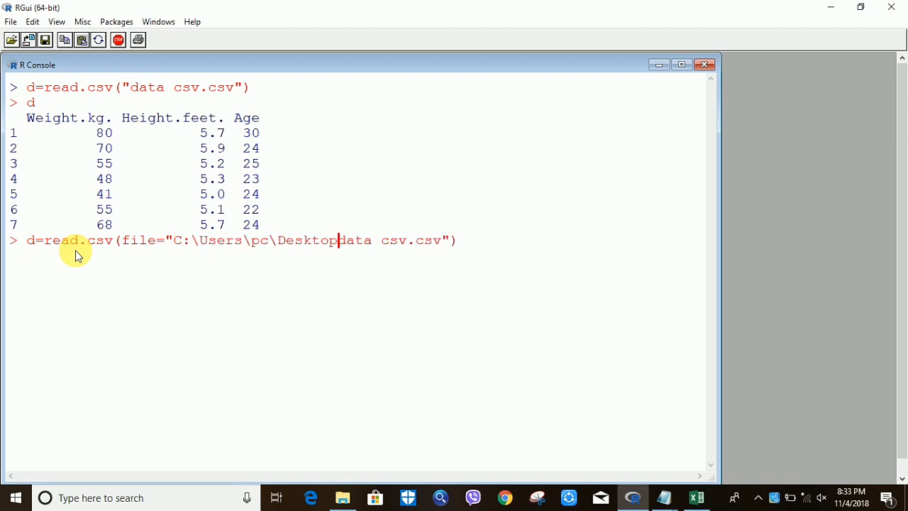
{"action": "type", "text": "/"}
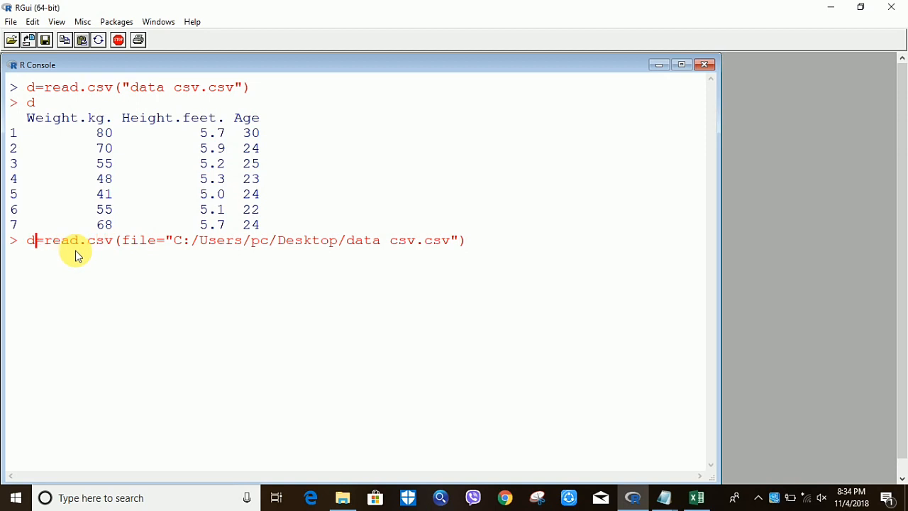
{"action": "type", "text": "t"}
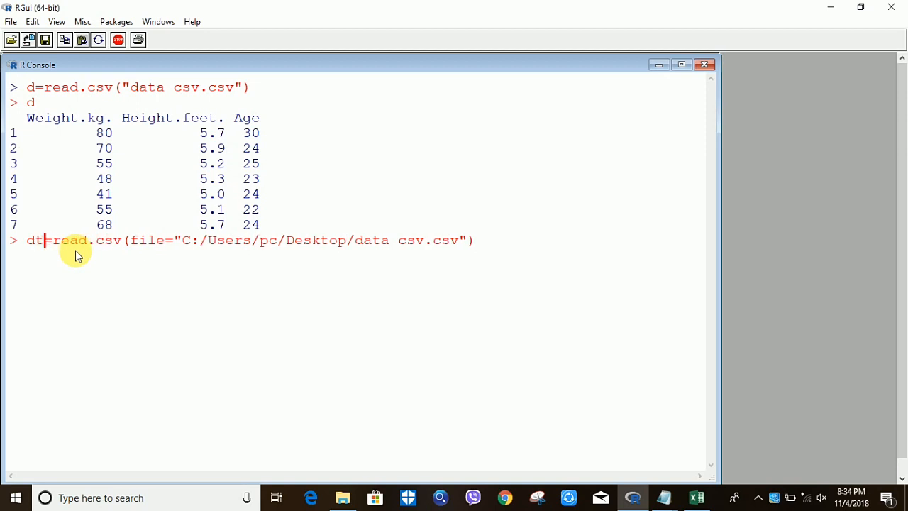
{"action": "key", "text": "Return"}
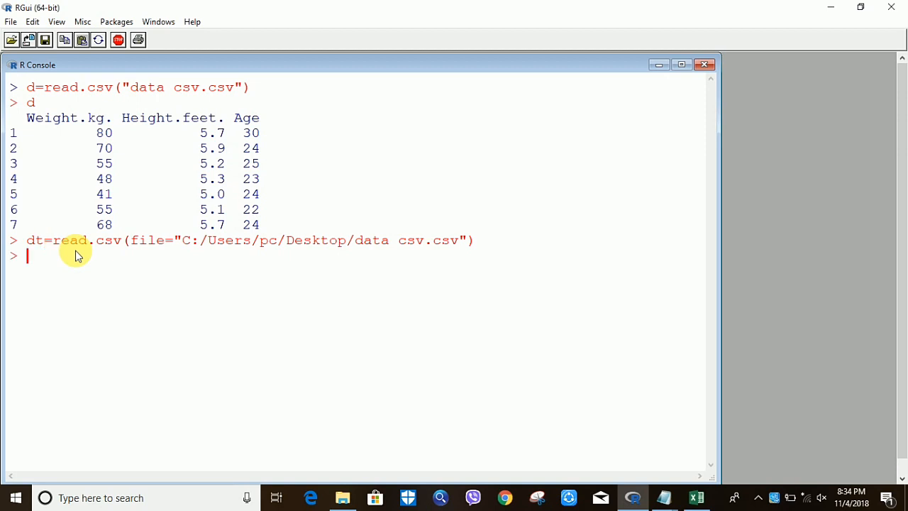
- Print the dt data frame, showing the same seven rows
{"action": "type", "text": "dt"}
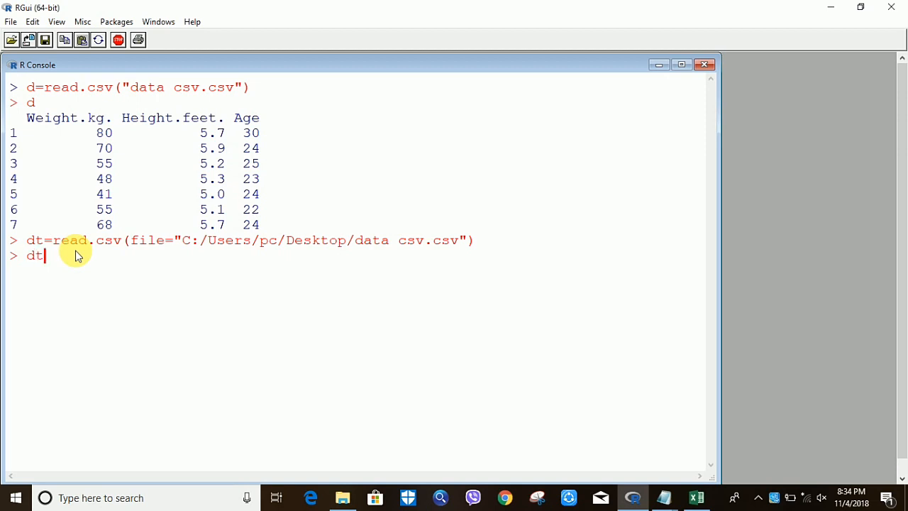
{"action": "key", "text": "Return"}
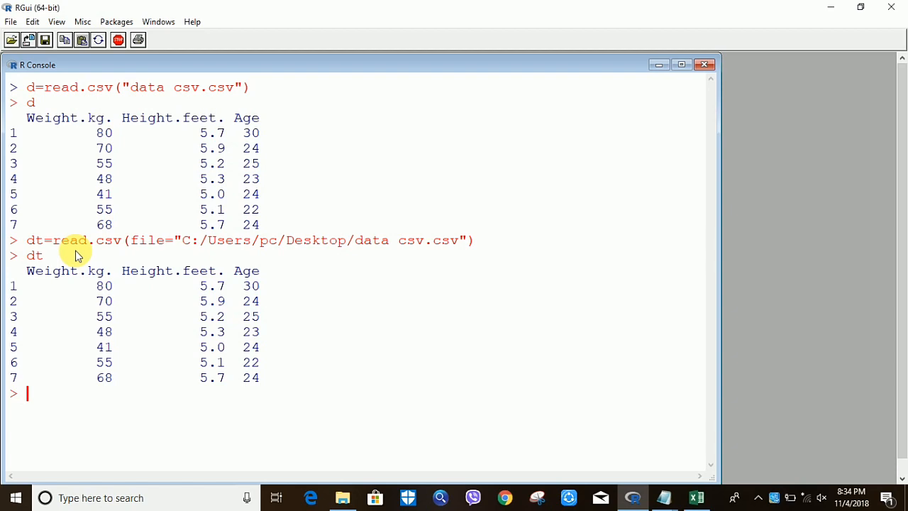
{"action": "mouse_move", "coordinate": [823, 8]}
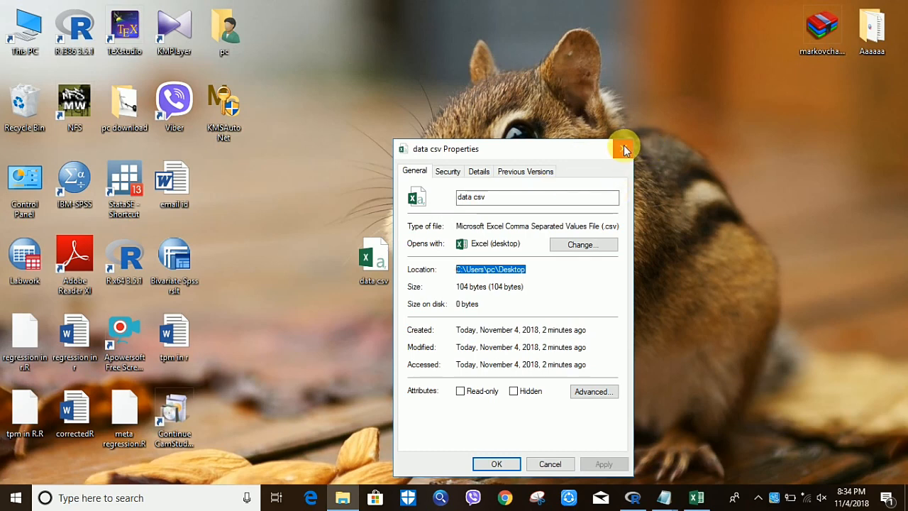
- Close the data csv Properties dialog
{"action": "left_click", "coordinate": [624, 149]}
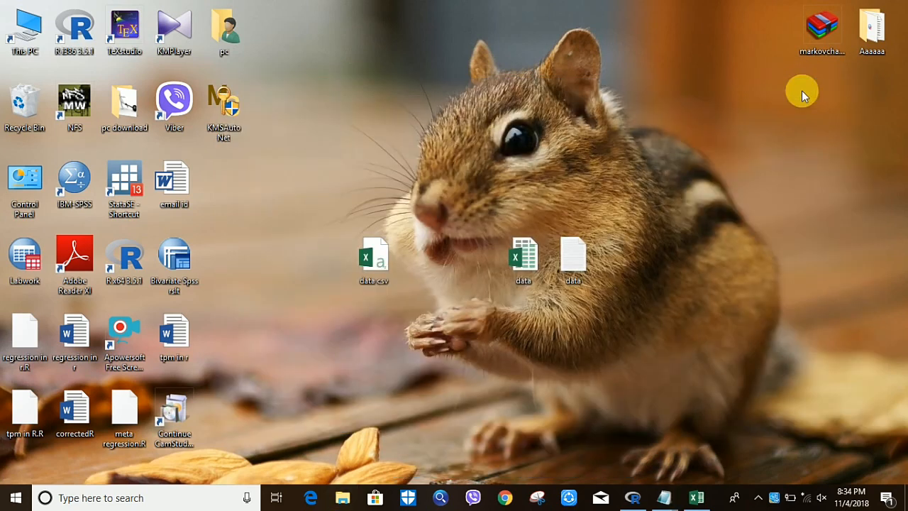
{"action": "mouse_move", "coordinate": [636, 497]}
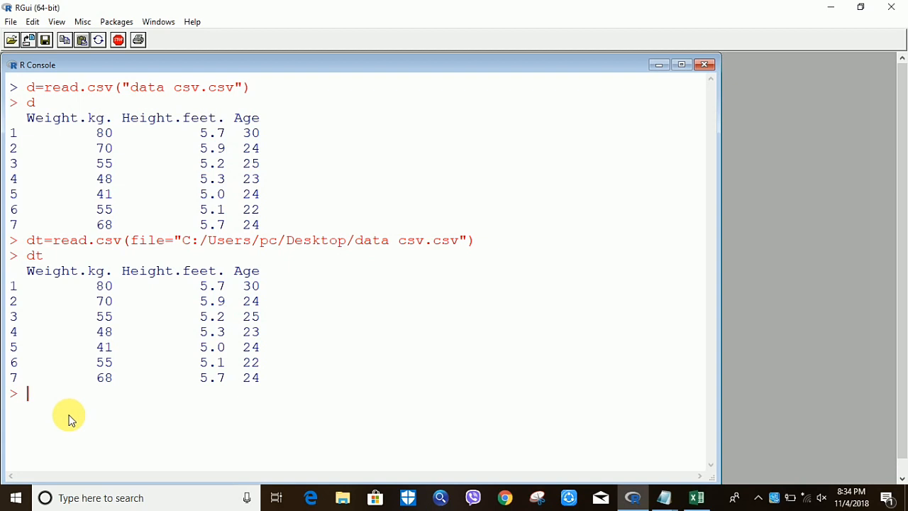
- Draft t=read.table("data csv.txt") from the earlier read.csv line without running it
{"action": "type", "text": "d=read.csv(\"data csv.csv\")"}
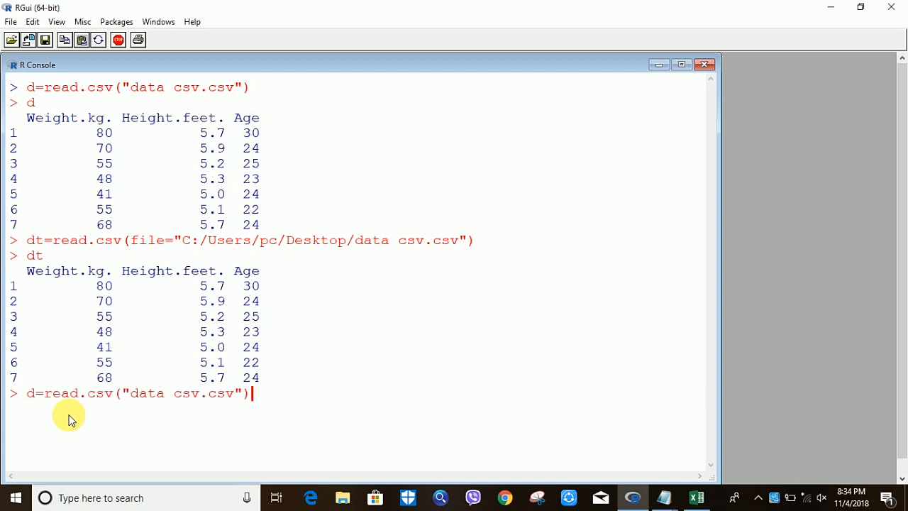
{"action": "mouse_move", "coordinate": [114, 398]}
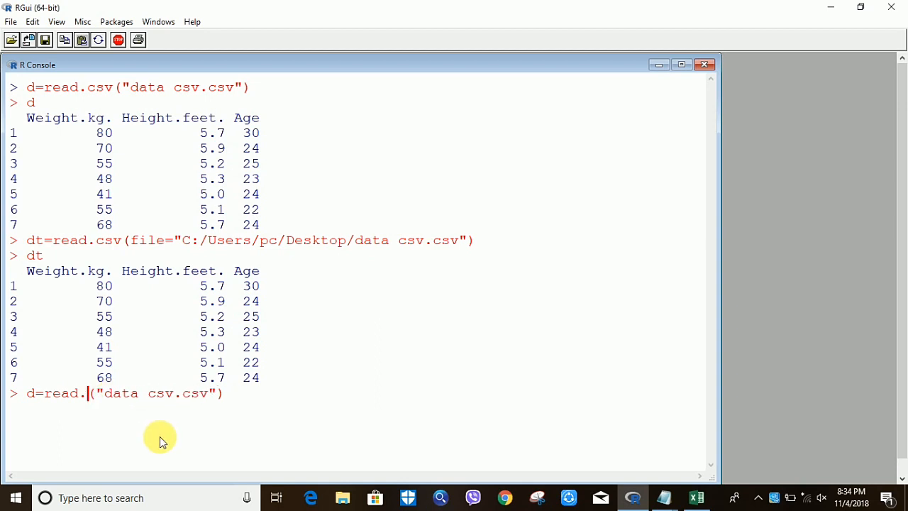
{"action": "type", "text": "table"}
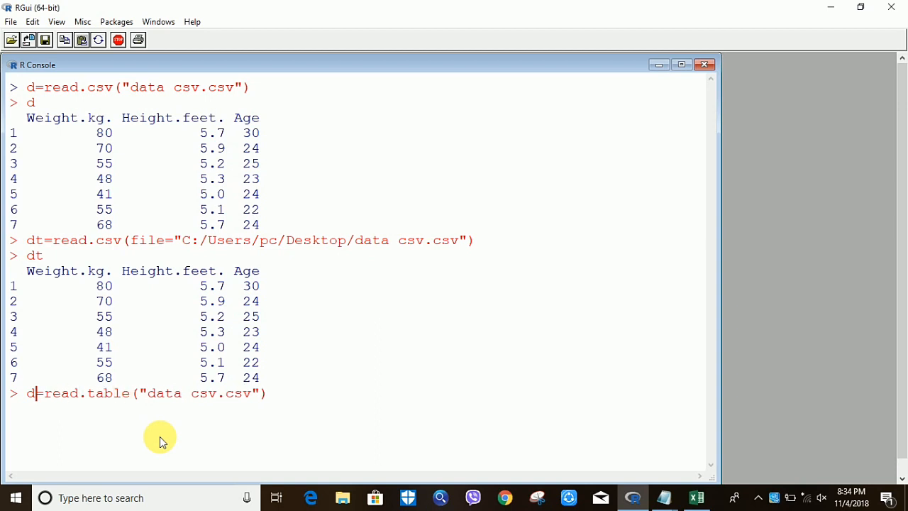
{"action": "type", "text": "t"}
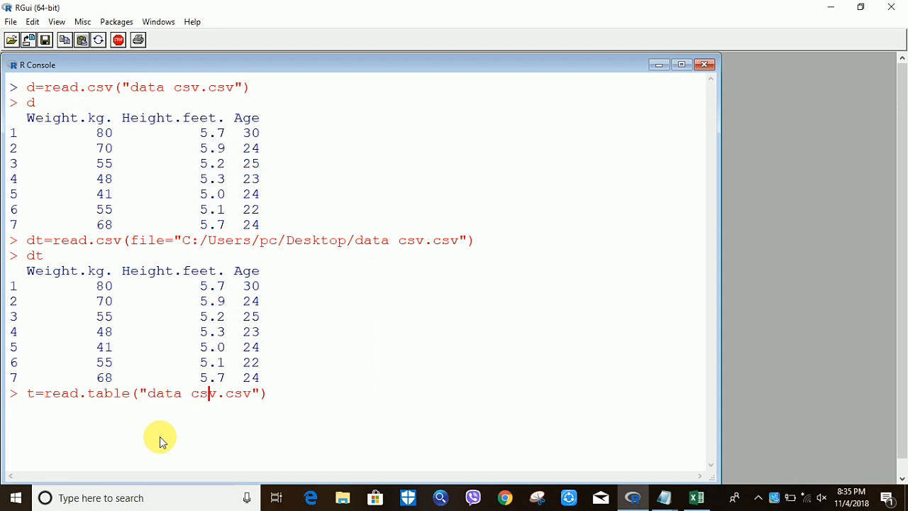
{"action": "key", "text": "BackSpace"}
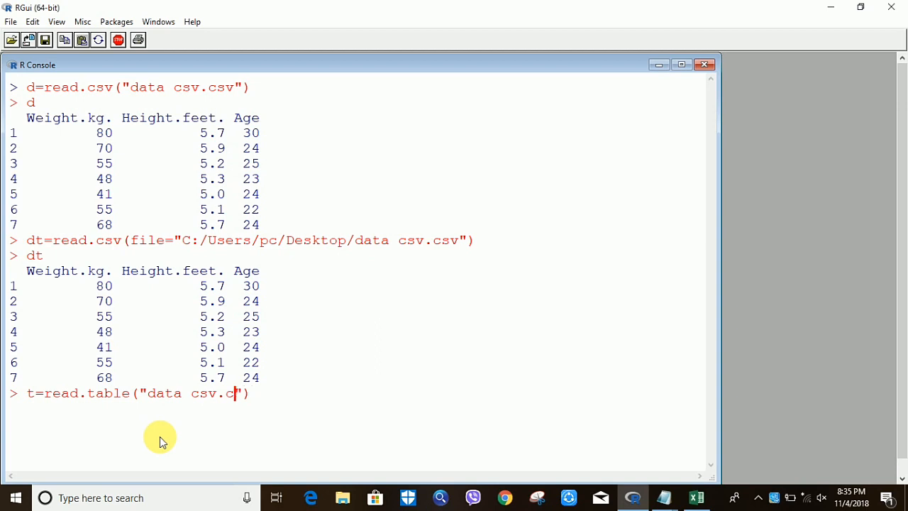
{"action": "type", "text": "txt"}
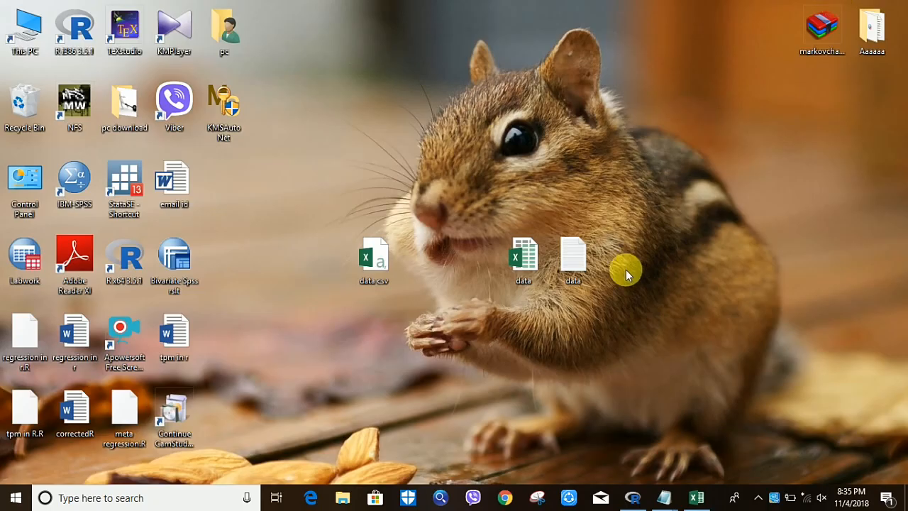
{"action": "right_click", "coordinate": [574, 256]}
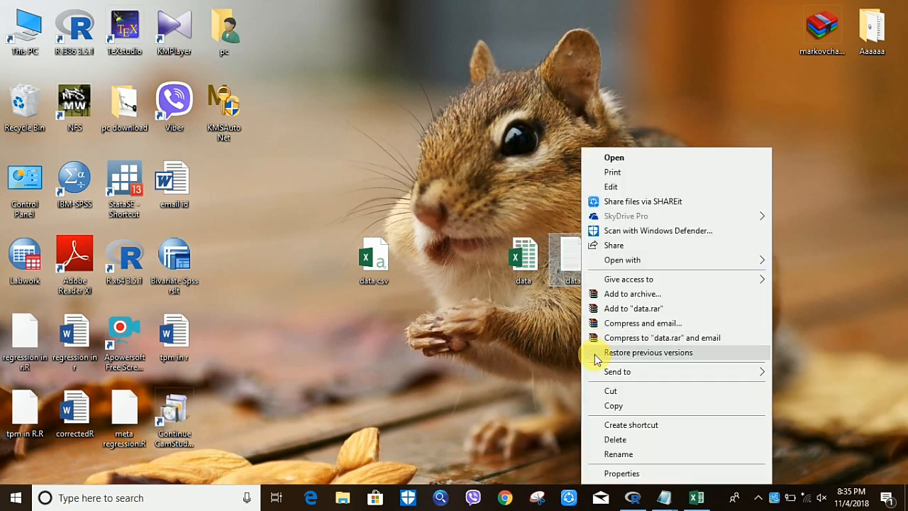
{"action": "left_click", "coordinate": [622, 474]}
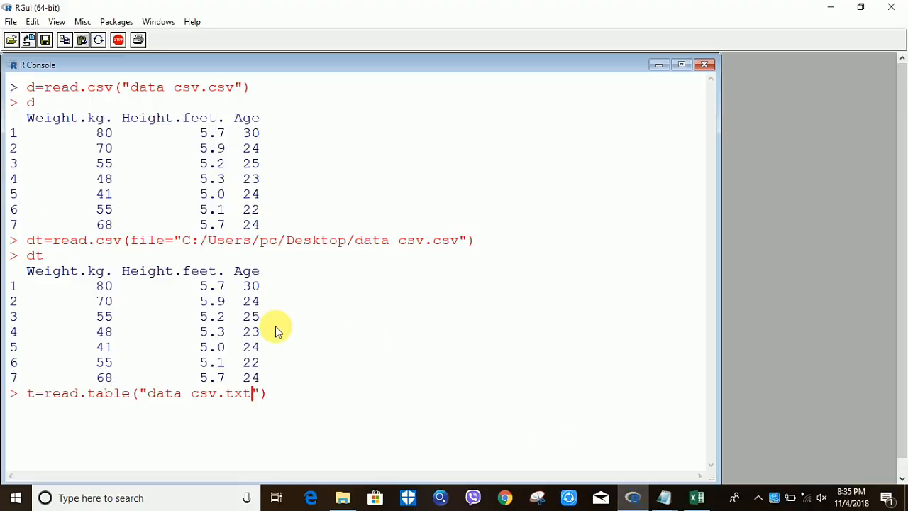
{"action": "mouse_move", "coordinate": [220, 398]}
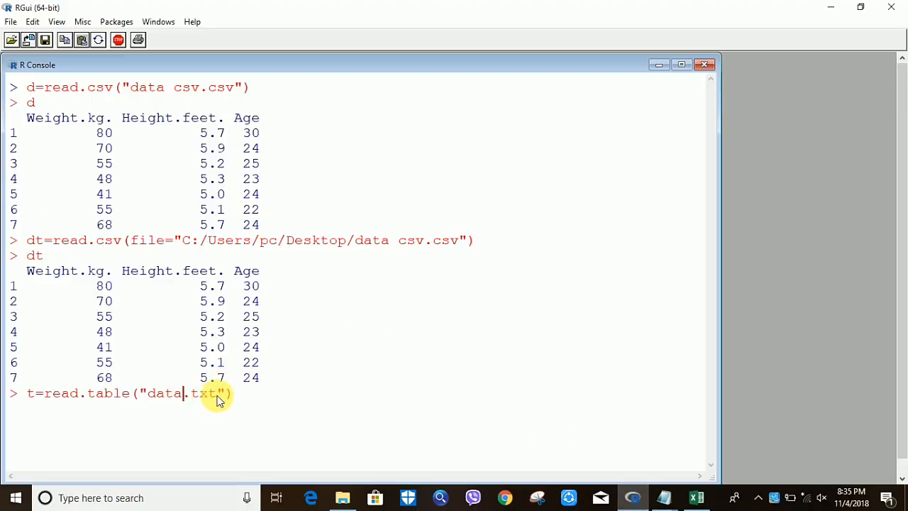
{"action": "mouse_move", "coordinate": [278, 403]}
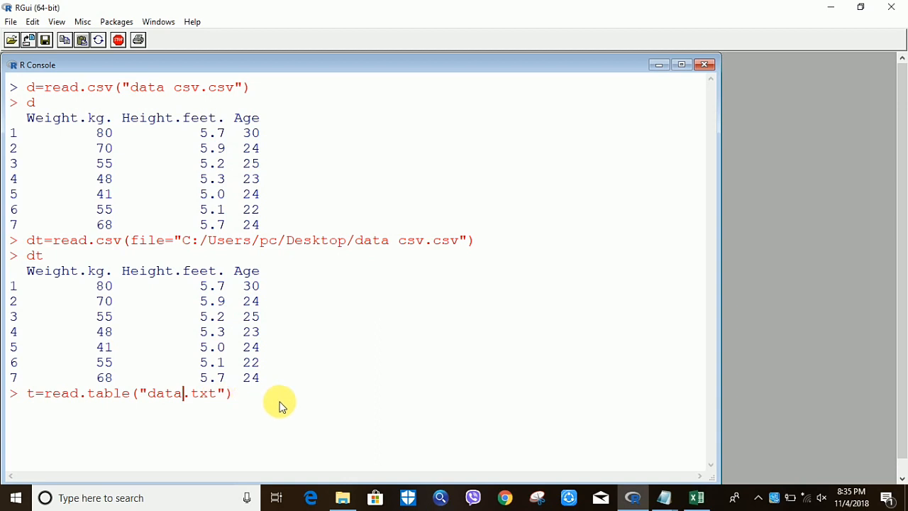
- Run read.table on data.txt into t, printing V1–V3 columns with the header text as row 1
{"action": "key", "text": "Return"}
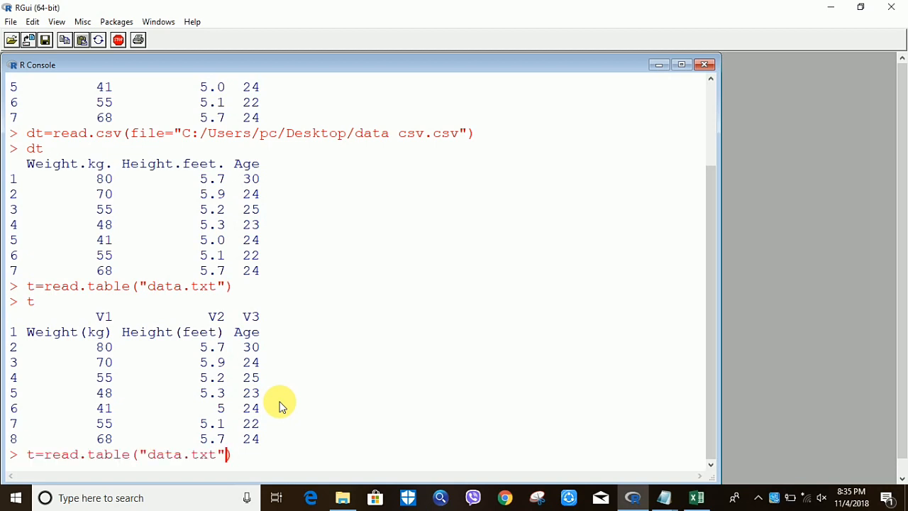
- Re-read data.txt into t with read.table using header=T
{"action": "type", "text": ","}
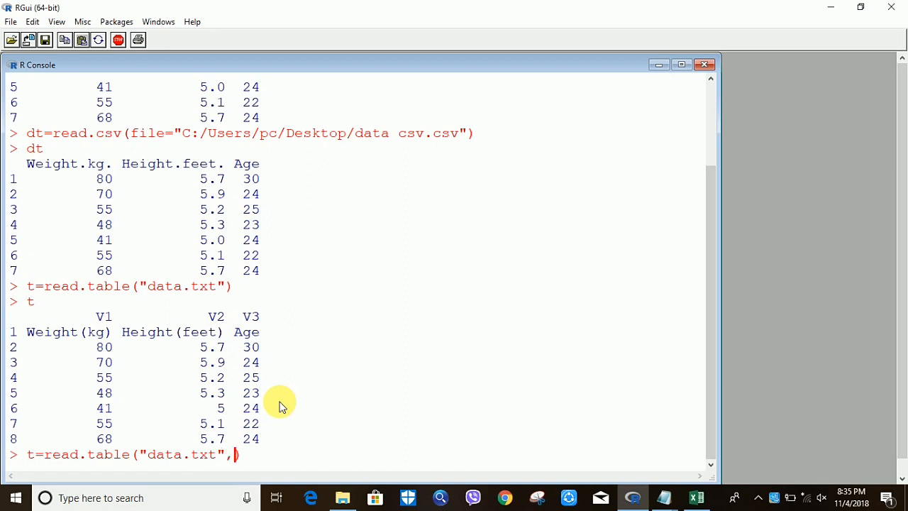
{"action": "type", "text": "he"}
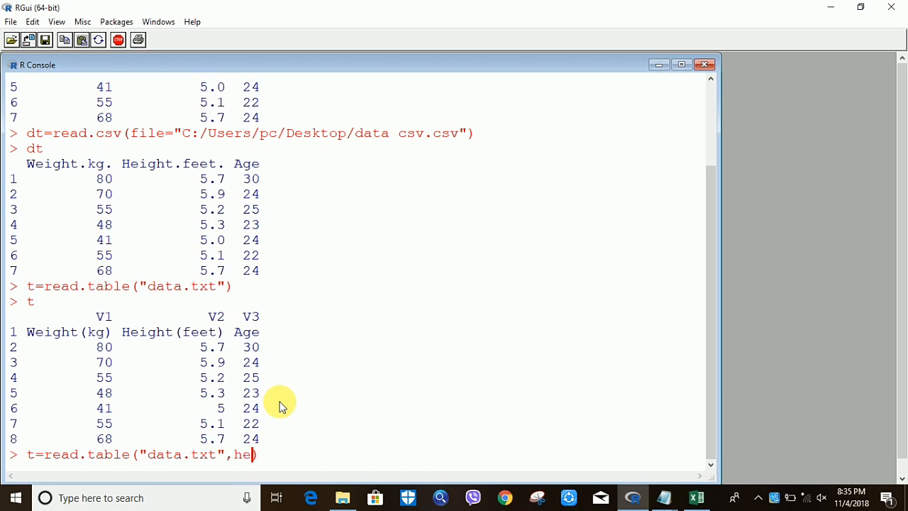
{"action": "type", "text": "ader="}
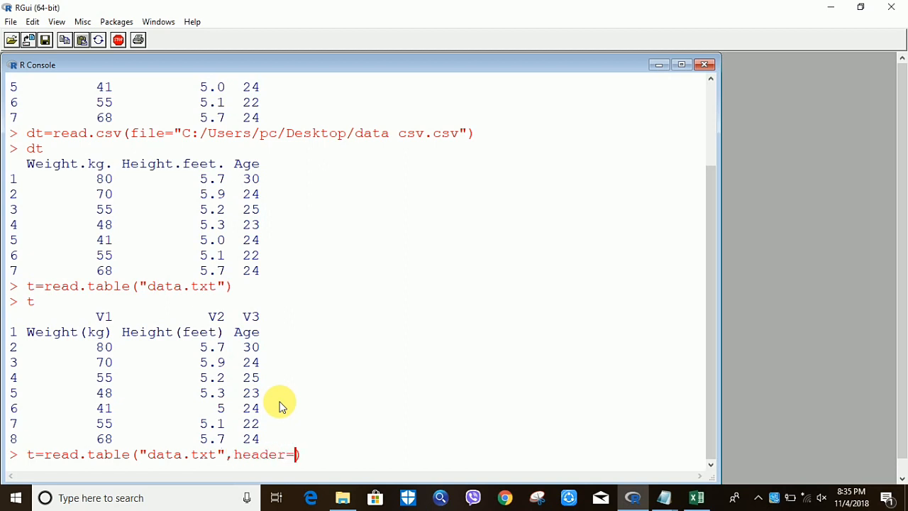
{"action": "type", "text": "T"}
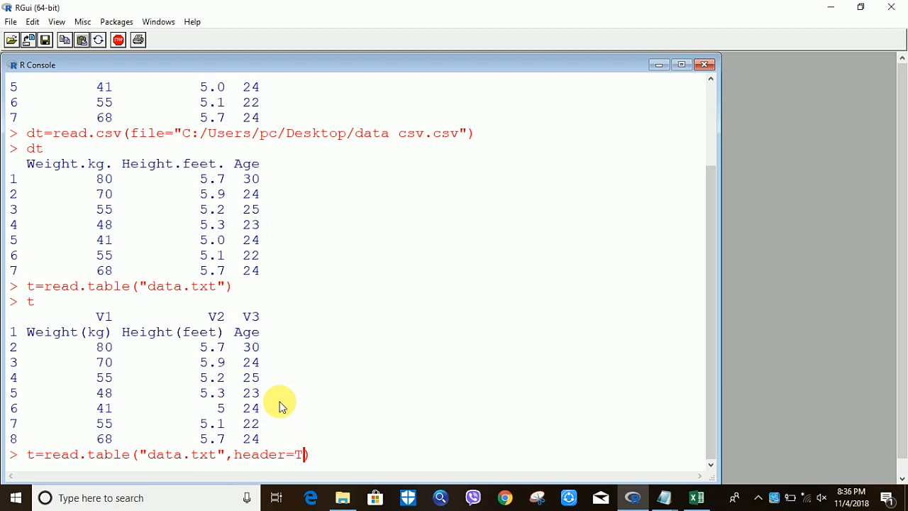
{"action": "mouse_move", "coordinate": [255, 340]}
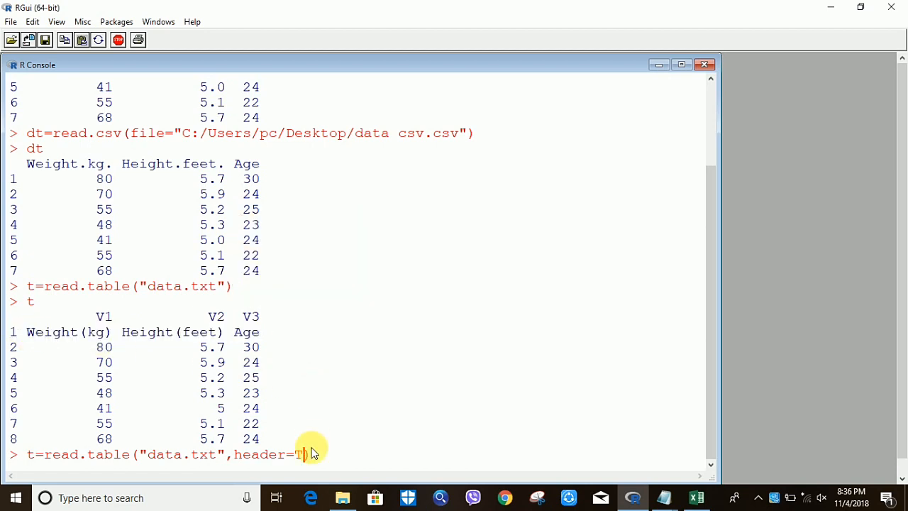
{"action": "key", "text": "Return"}
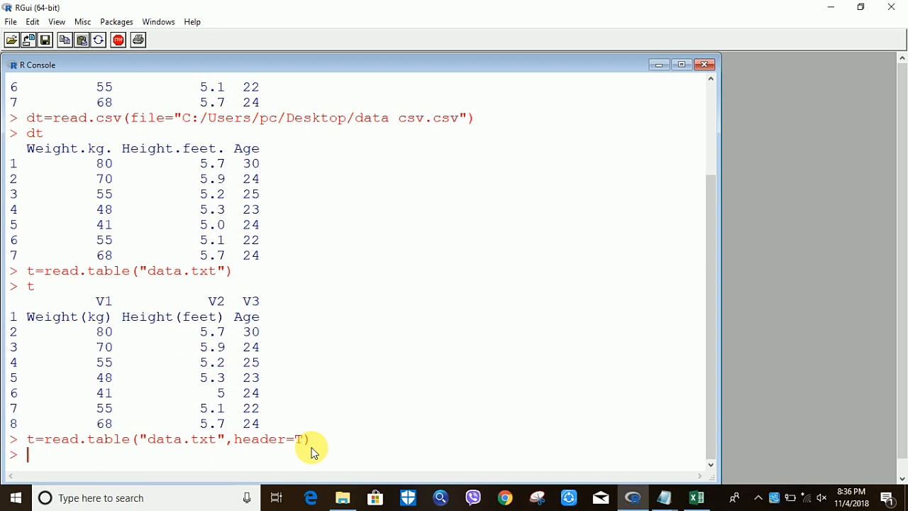
- Print t showing columns Weight.kg., Height.feet. and Age over seven rows
{"action": "type", "text": "t"}
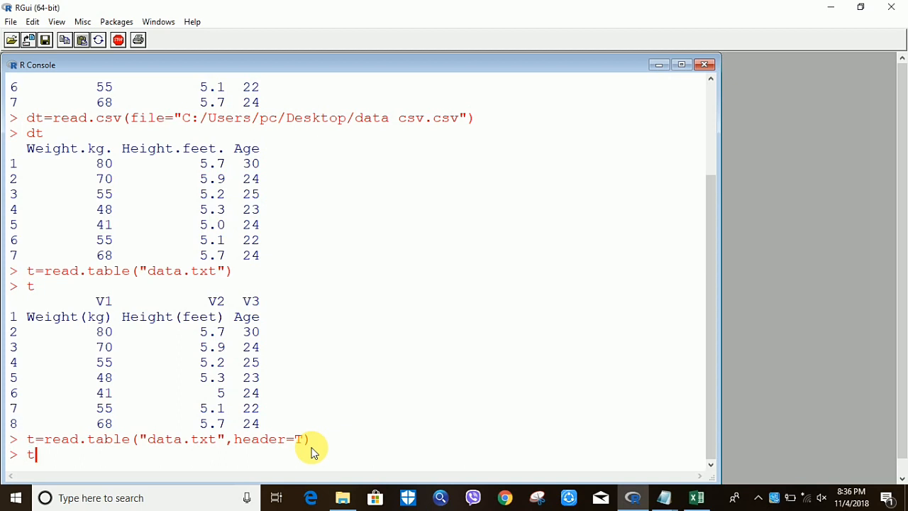
{"action": "key", "text": "Return"}
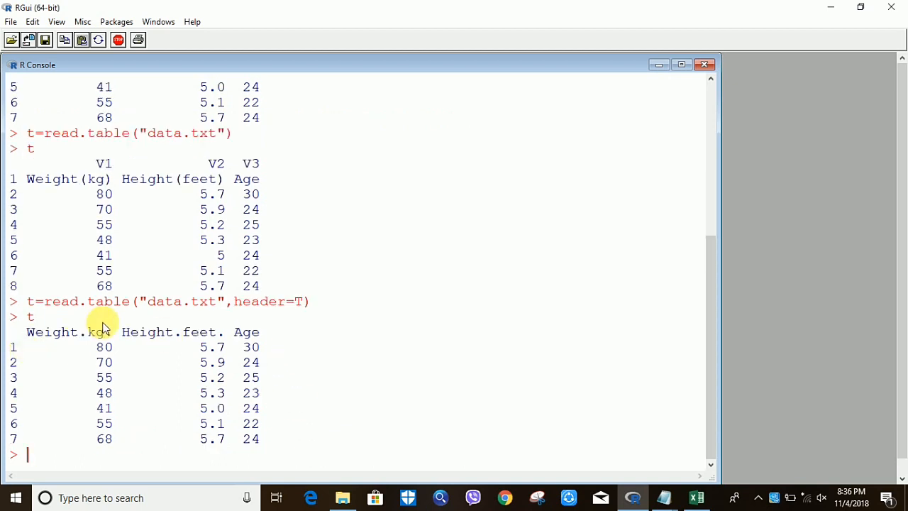
{"action": "mouse_move", "coordinate": [105, 361]}
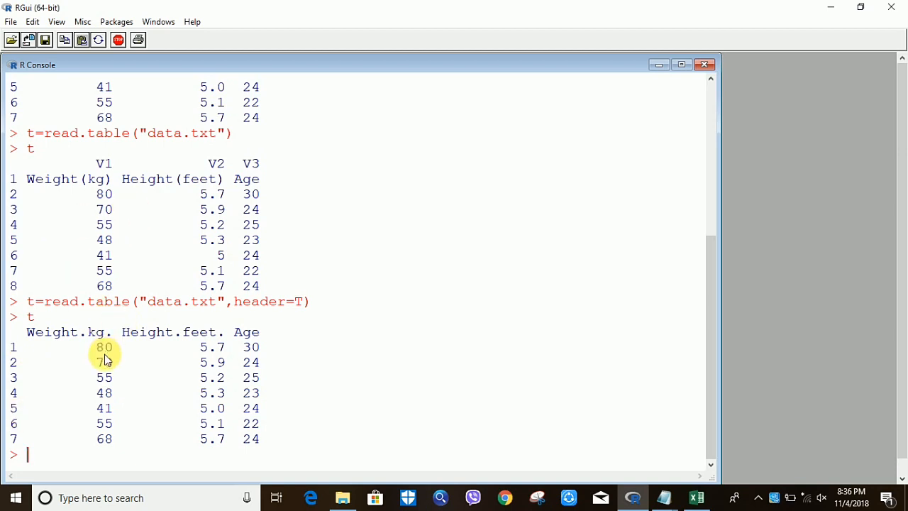
{"action": "mouse_move", "coordinate": [192, 339]}
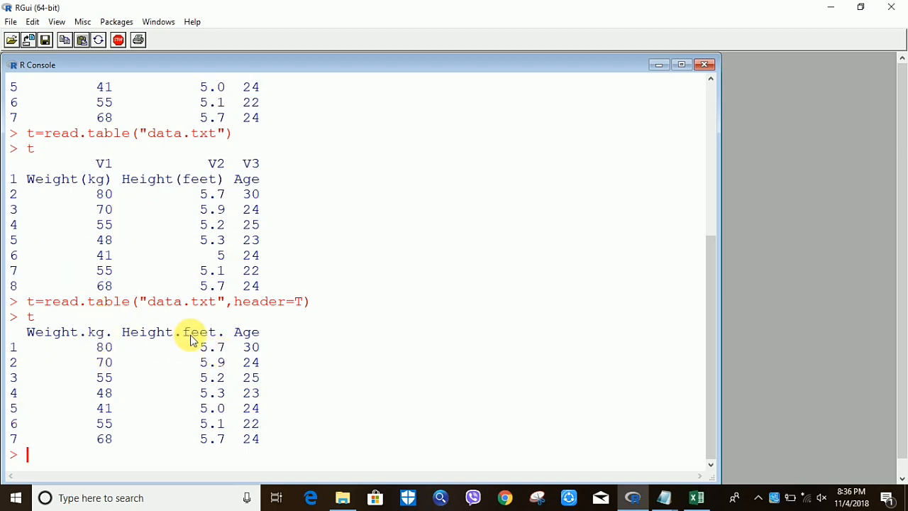
{"action": "mouse_move", "coordinate": [253, 352]}
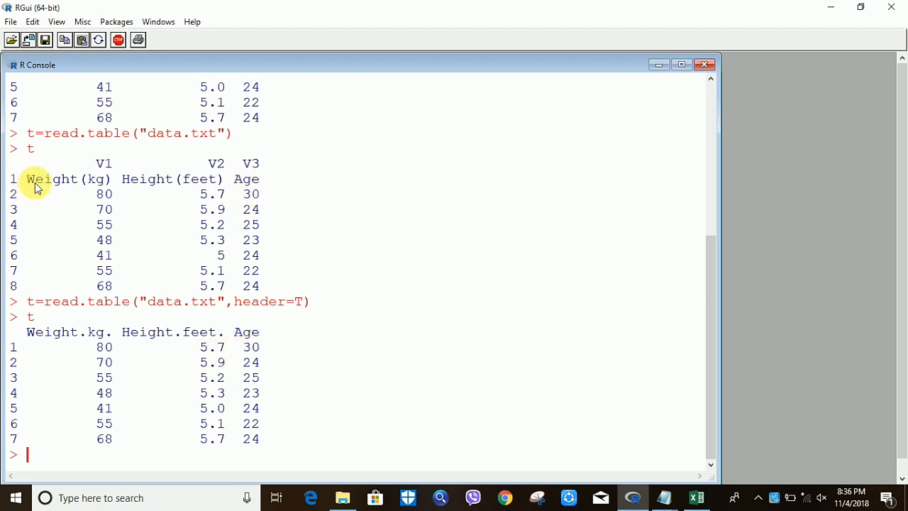
{"action": "mouse_move", "coordinate": [99, 199]}
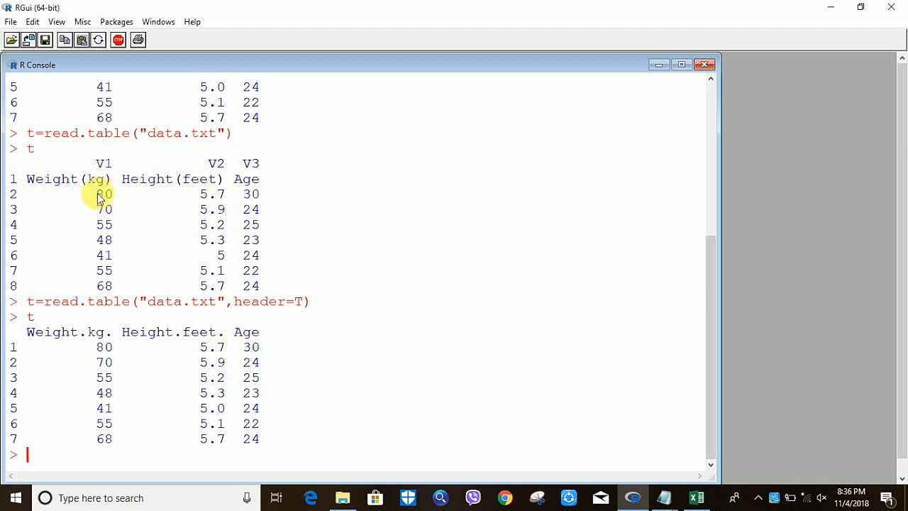
{"action": "mouse_move", "coordinate": [417, 360]}
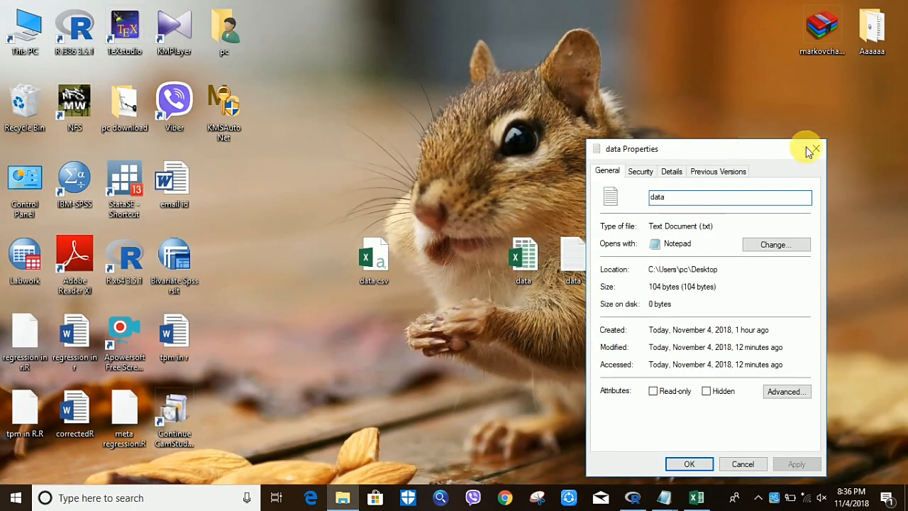
- Close the data text file's Properties dialog, returning to the desktop
{"action": "left_click", "coordinate": [815, 149]}
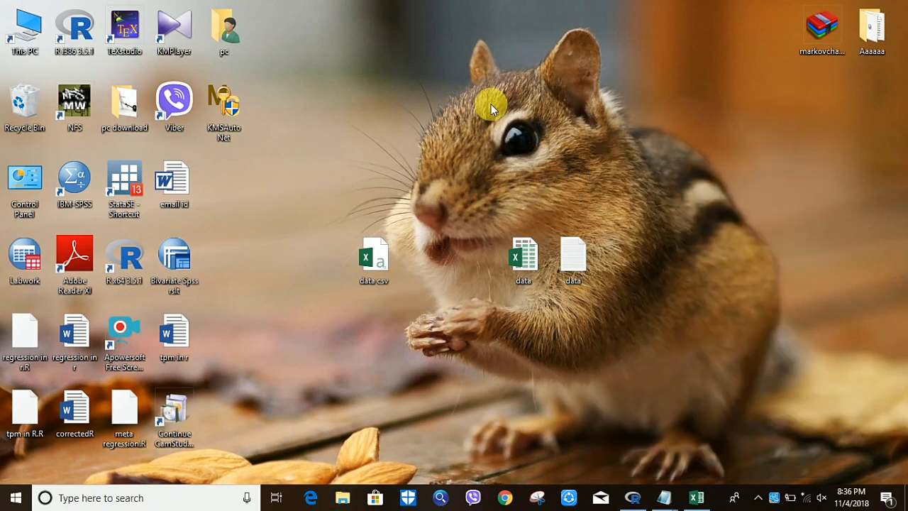
{"action": "mouse_move", "coordinate": [525, 301]}
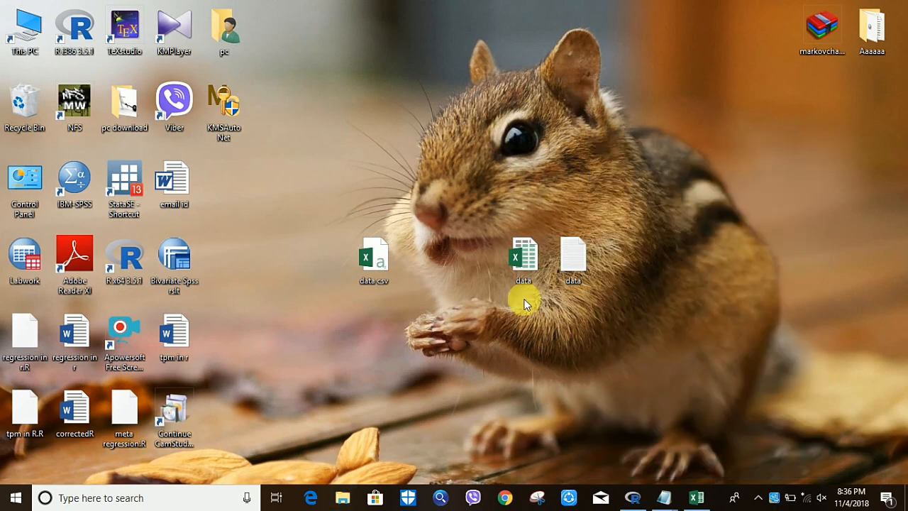